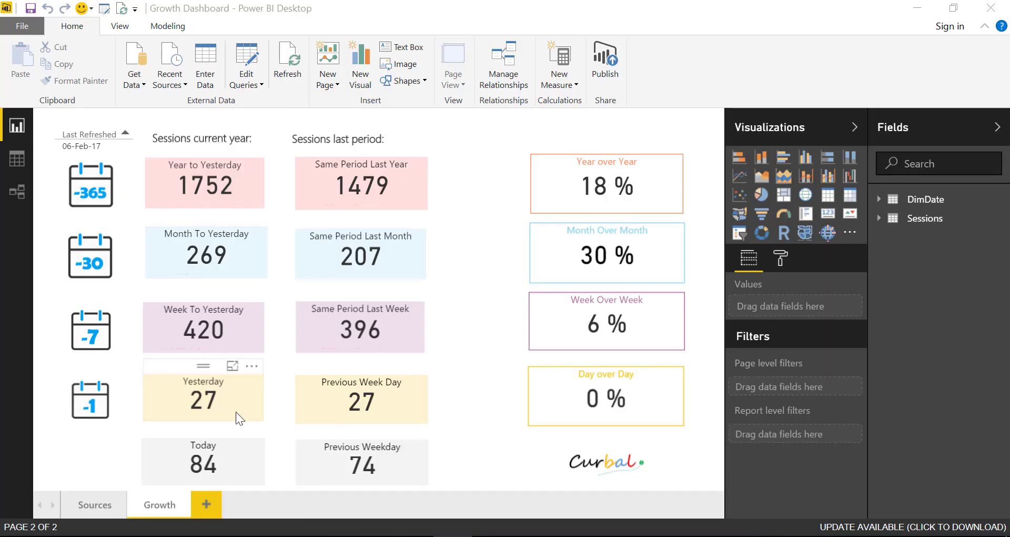
mouse_move(313, 244)
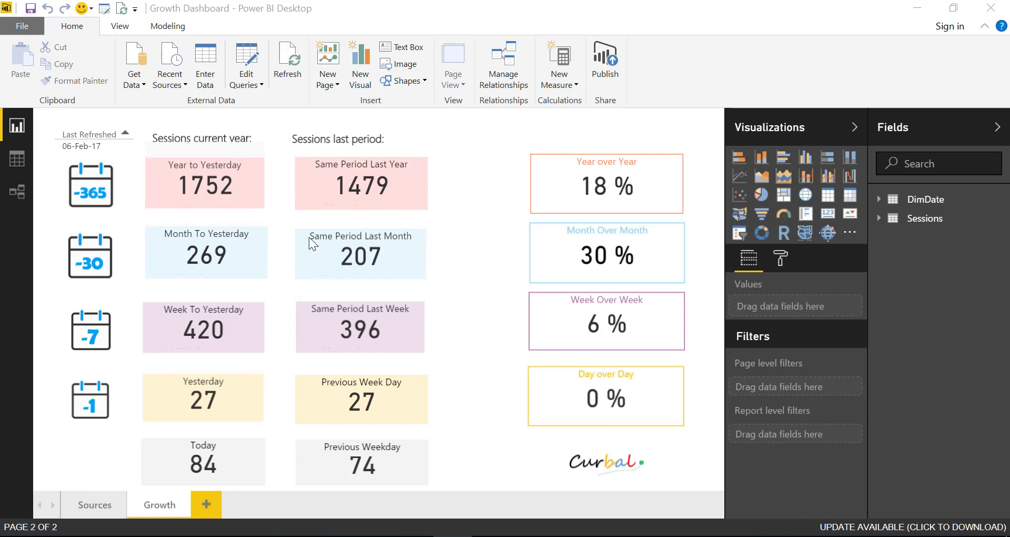
mouse_move(448, 235)
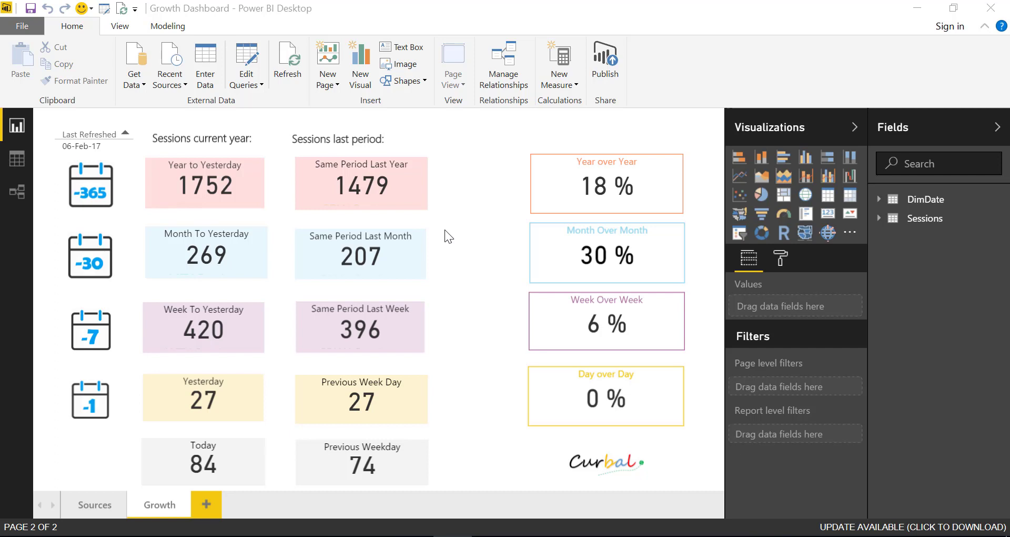
mouse_move(459, 236)
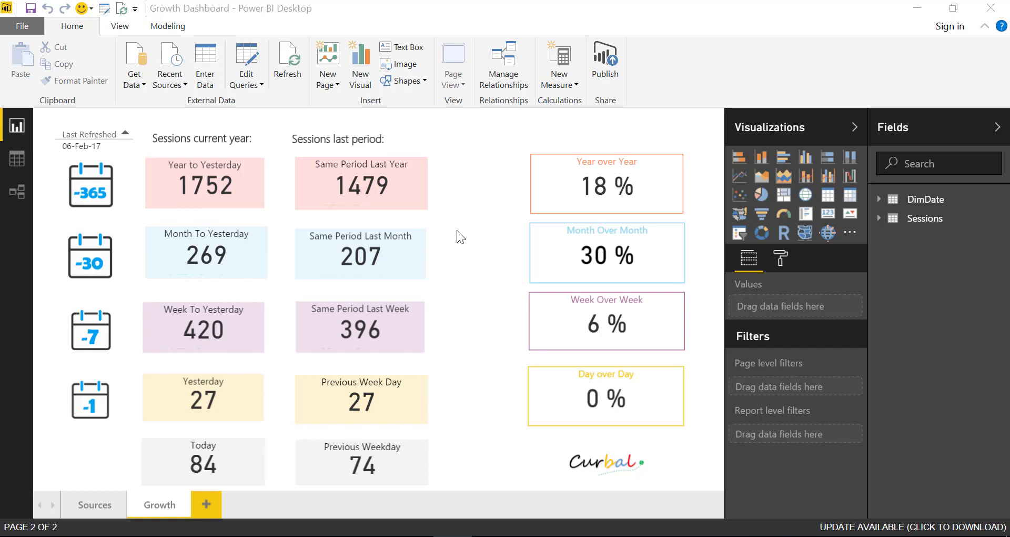
mouse_move(502, 247)
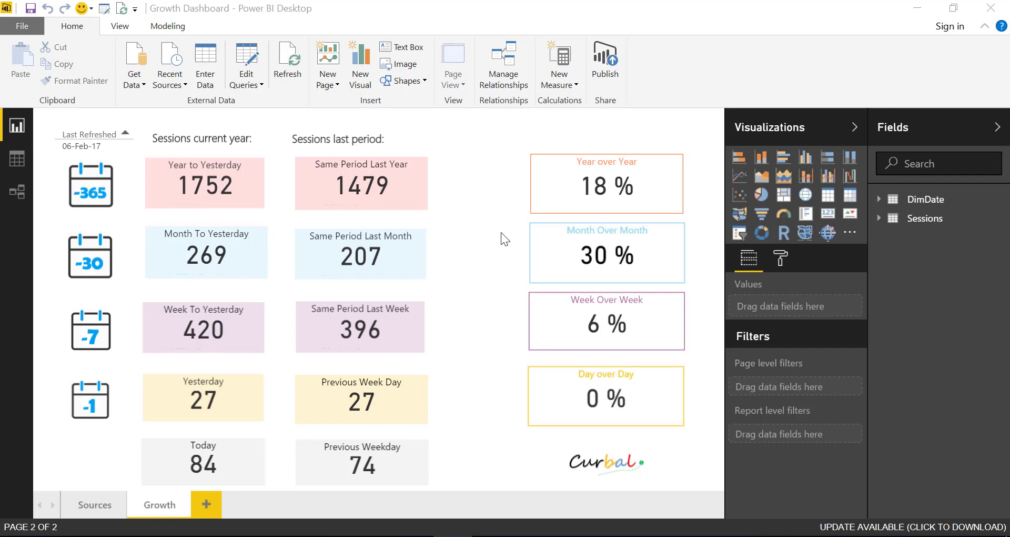
mouse_move(483, 250)
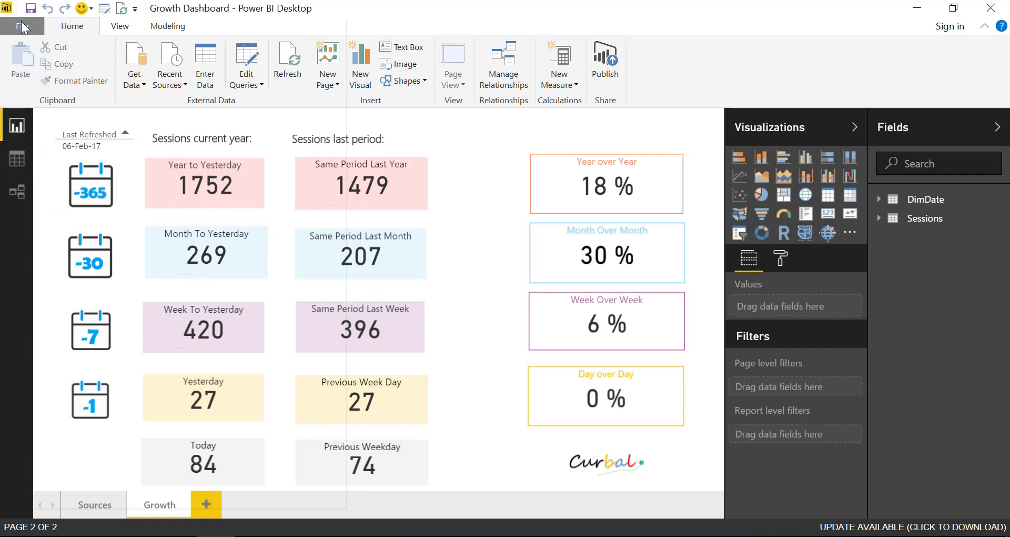
Step: Save the dashboard as Growth Dashboard_export.pbit on the Desktop, replacing the existing template
left_click(21, 26)
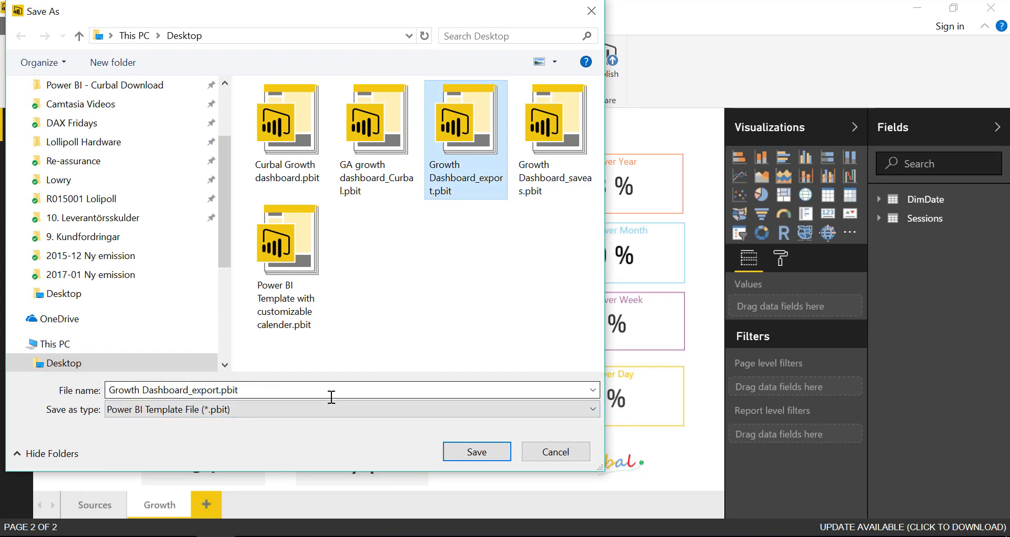
mouse_move(476, 451)
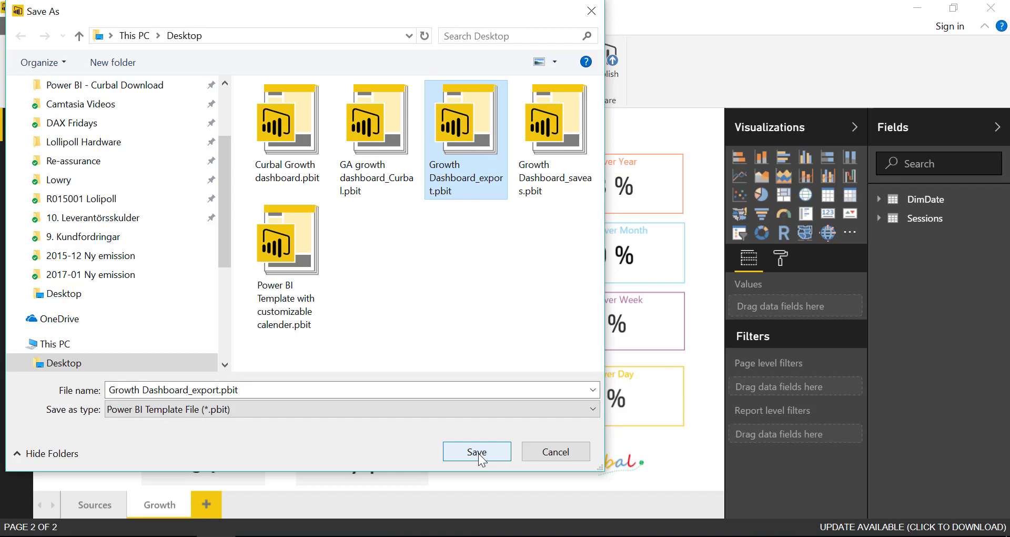
left_click(476, 450)
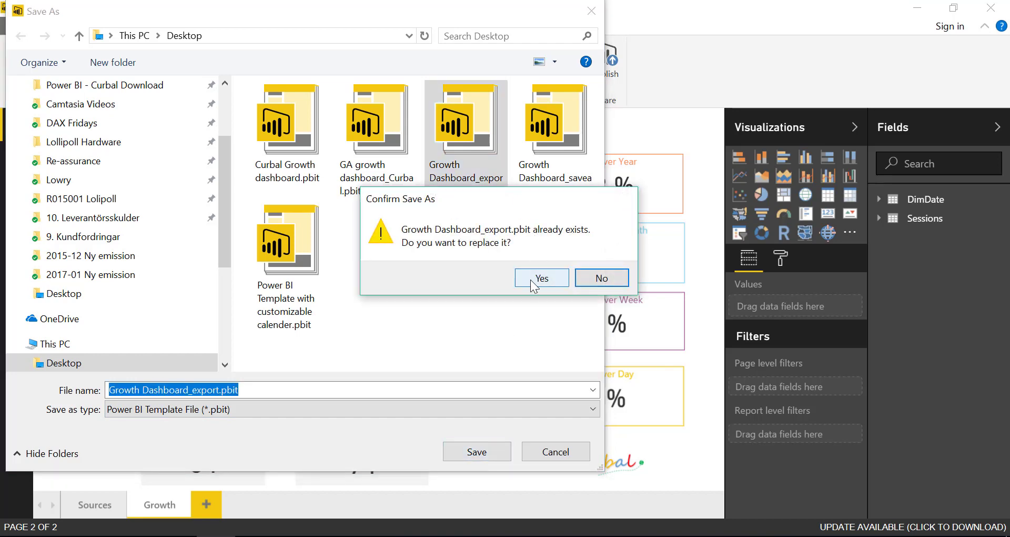
left_click(541, 278)
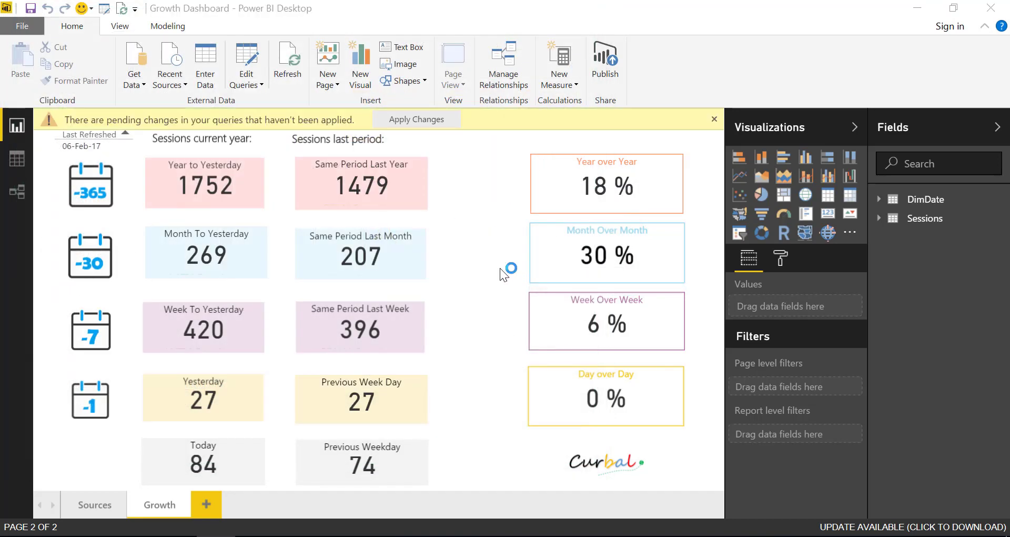
mouse_move(508, 146)
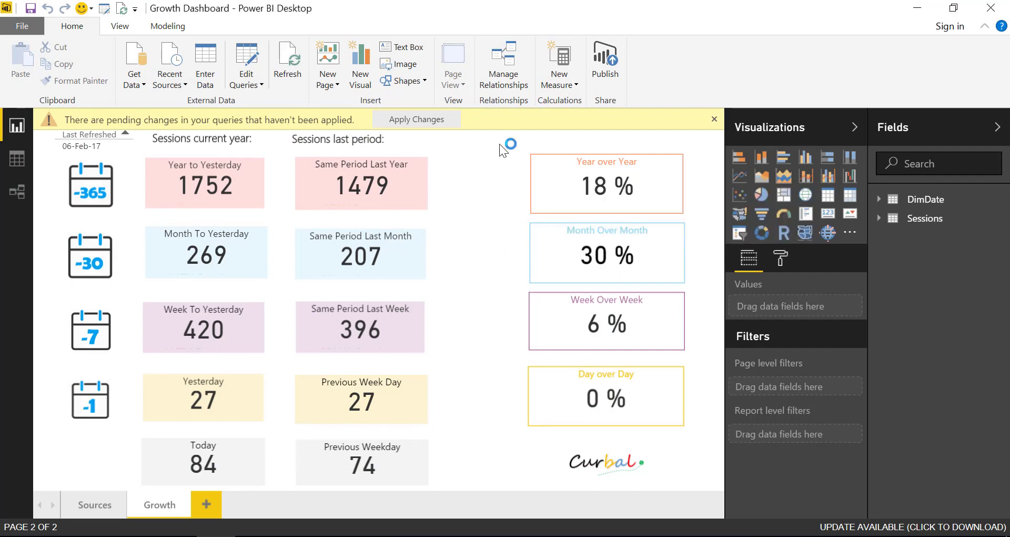
left_click(714, 120)
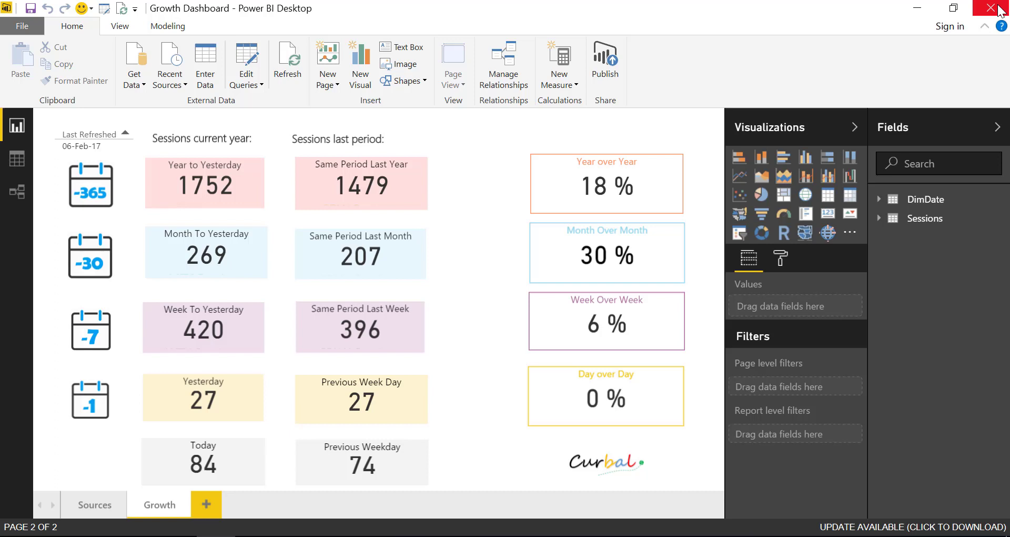
mouse_move(997, 9)
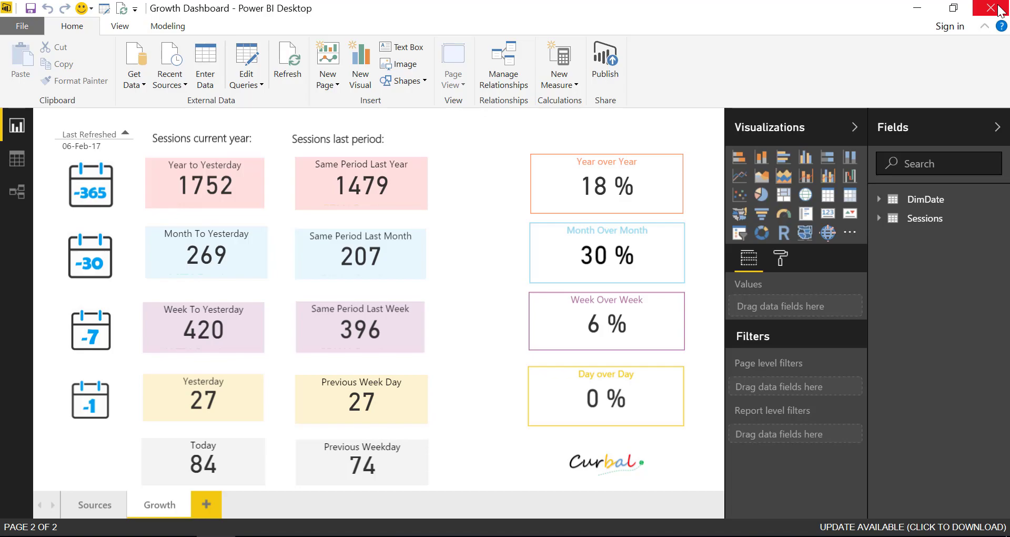
Step: Close the original dashboard and open Growth Dashboard_export.pbit from the Desktop
left_click(997, 8)
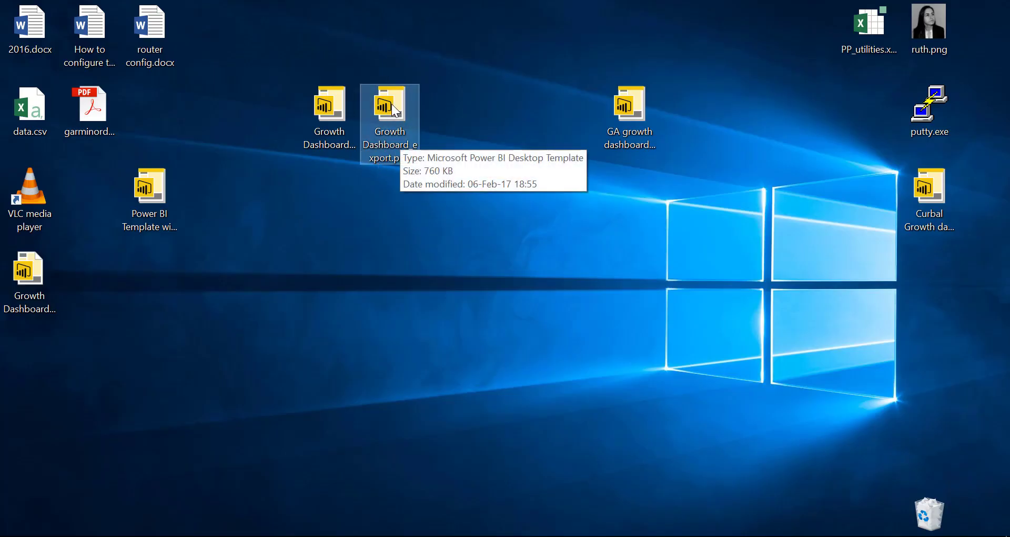
double_click(389, 105)
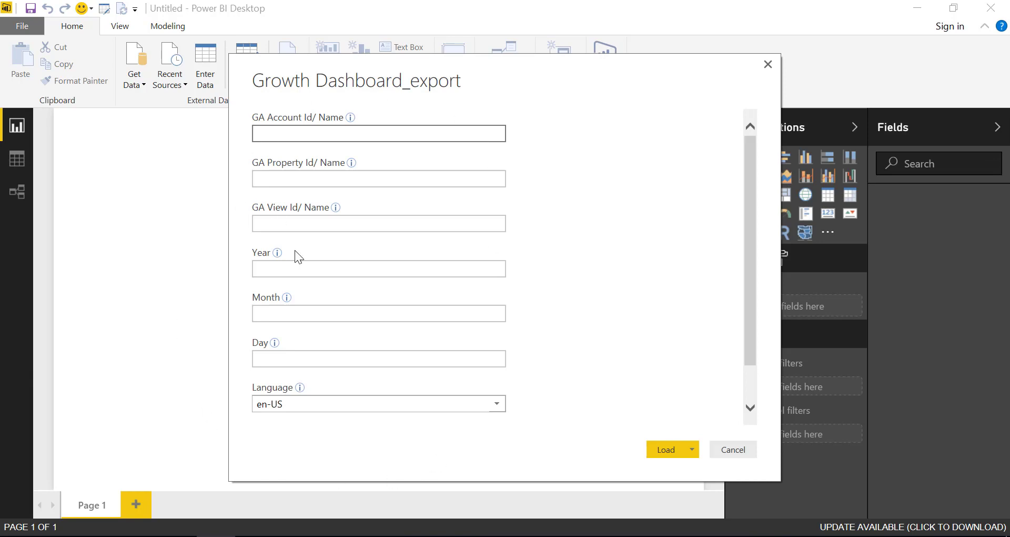
left_click(378, 133)
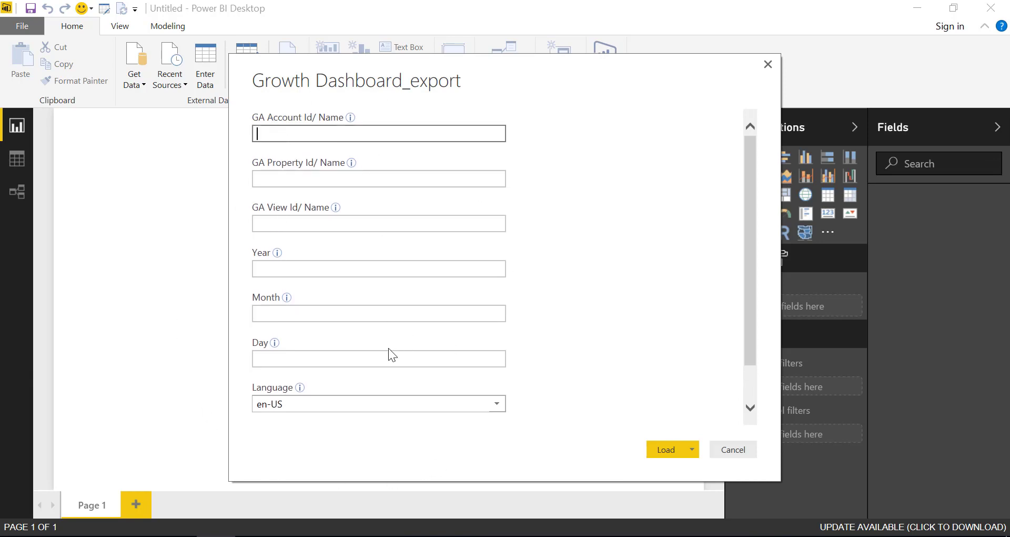
scroll("down", 3)
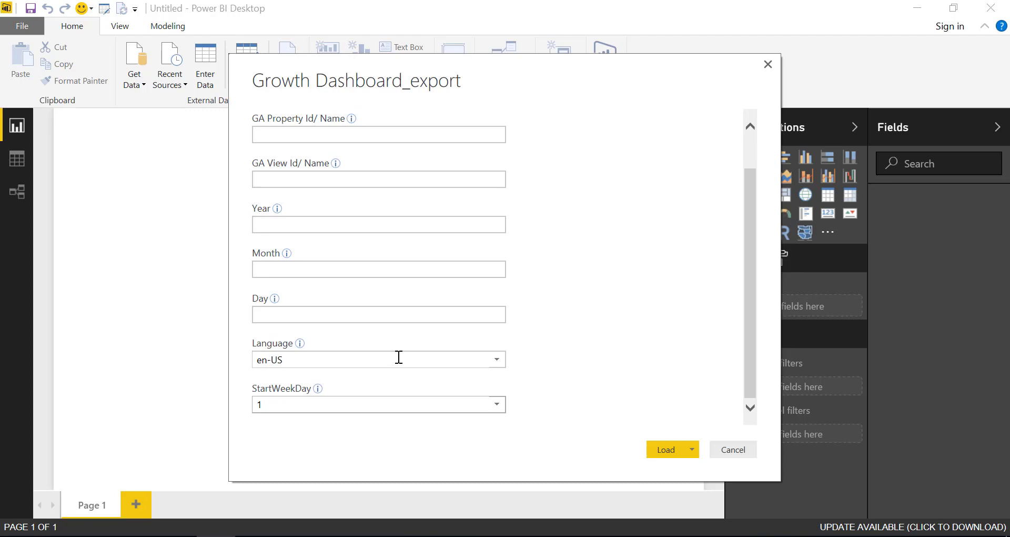
scroll("up", 3)
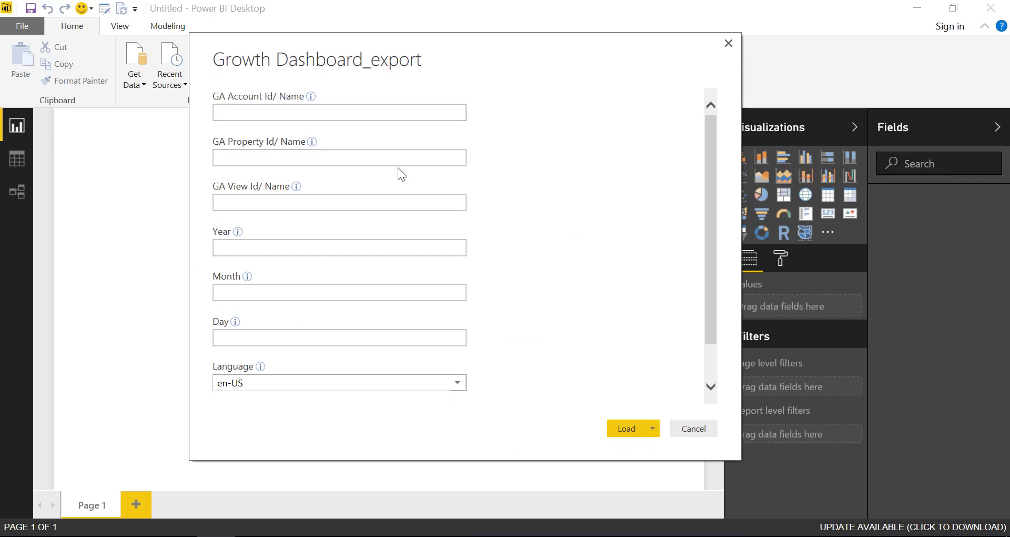
Step: Enter placeholder GA Account Id and Property Id values and submit the template load
left_click(338, 158)
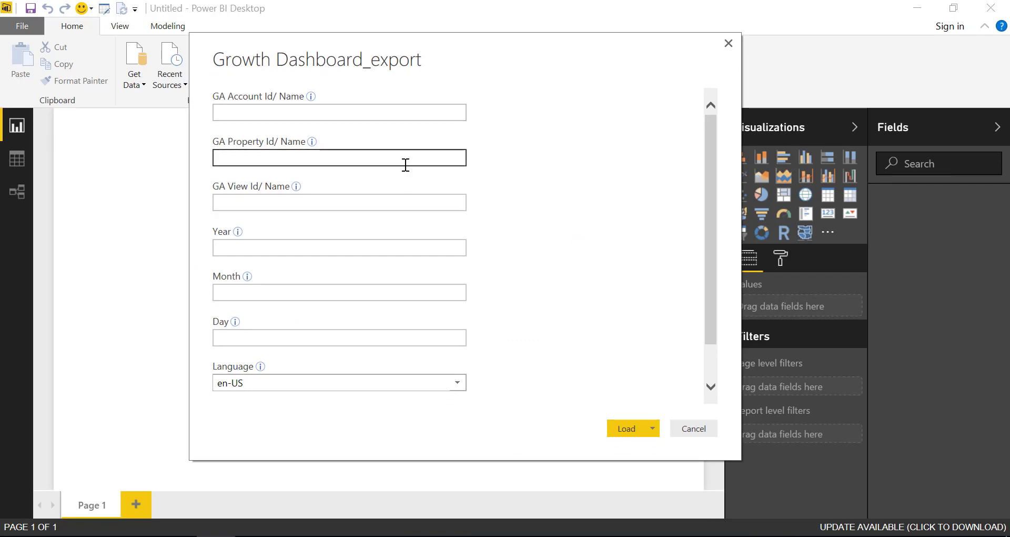
left_click(338, 112)
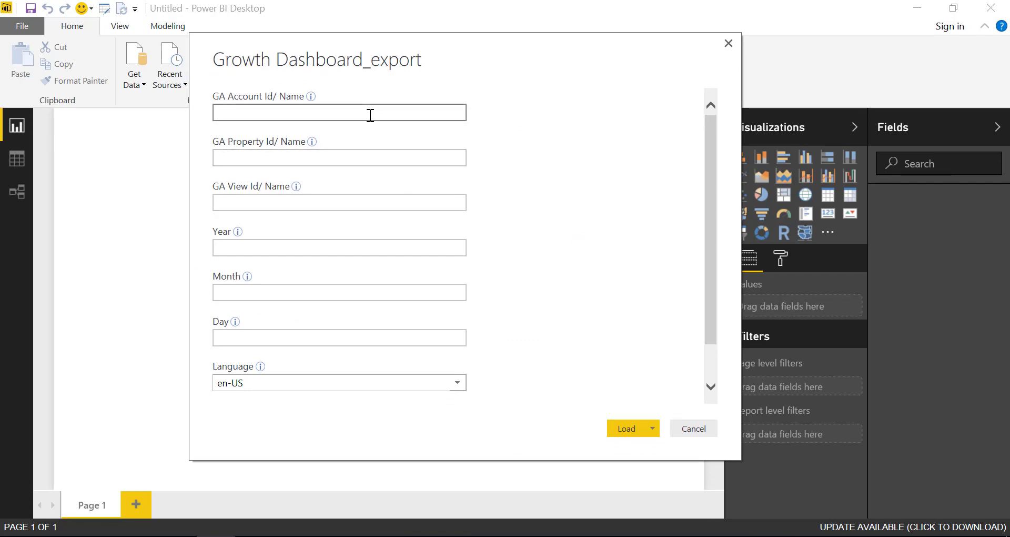
type("enter")
left_click(339, 248)
type("2")
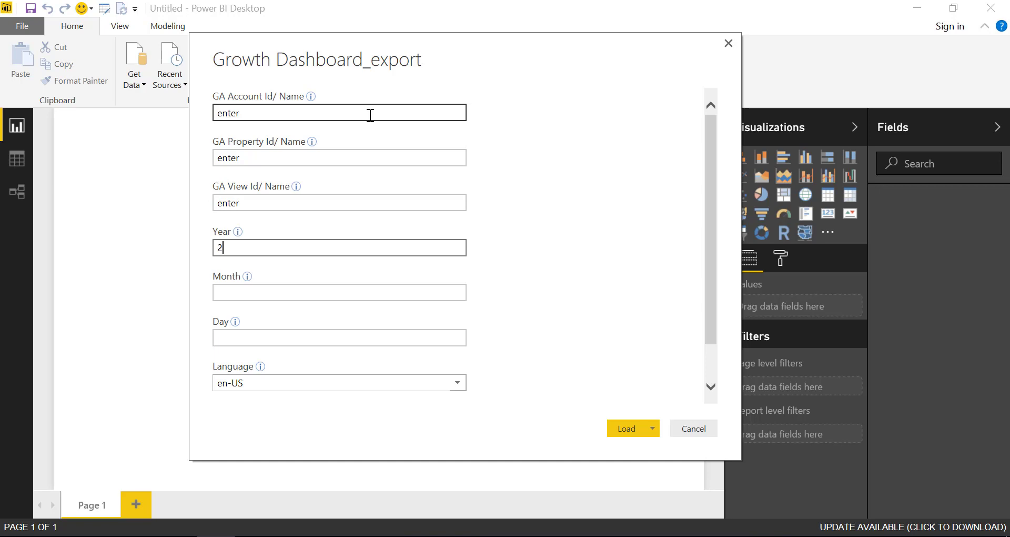
type("914")
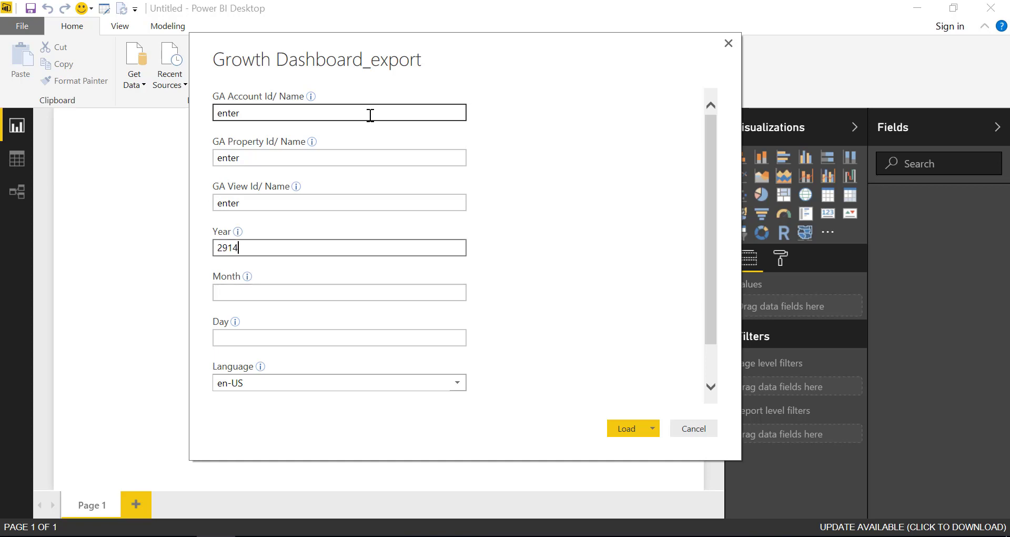
key("Backspace")
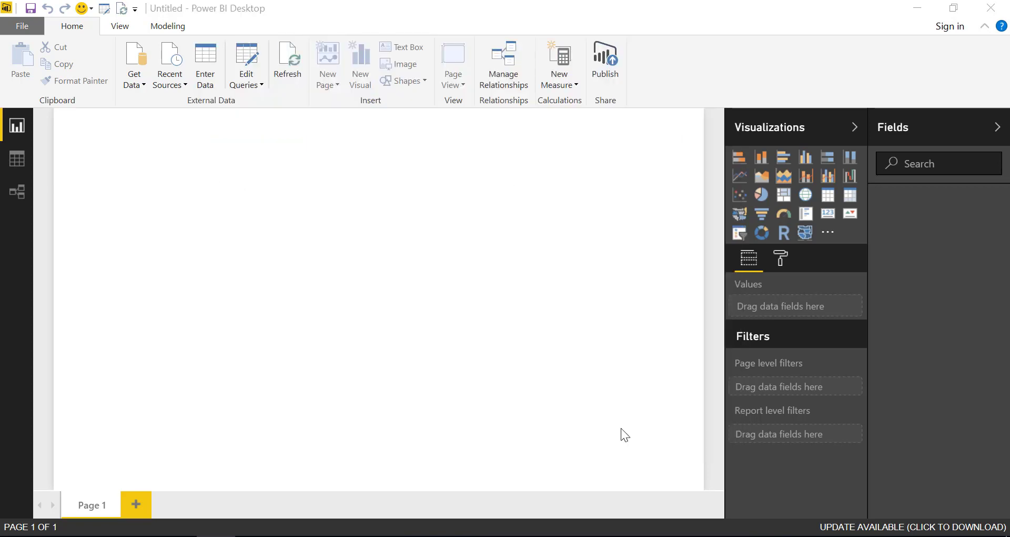
Step: Dismiss the refresh error, inspect Data and Relationships views, then open Edit Queries
left_click(287, 61)
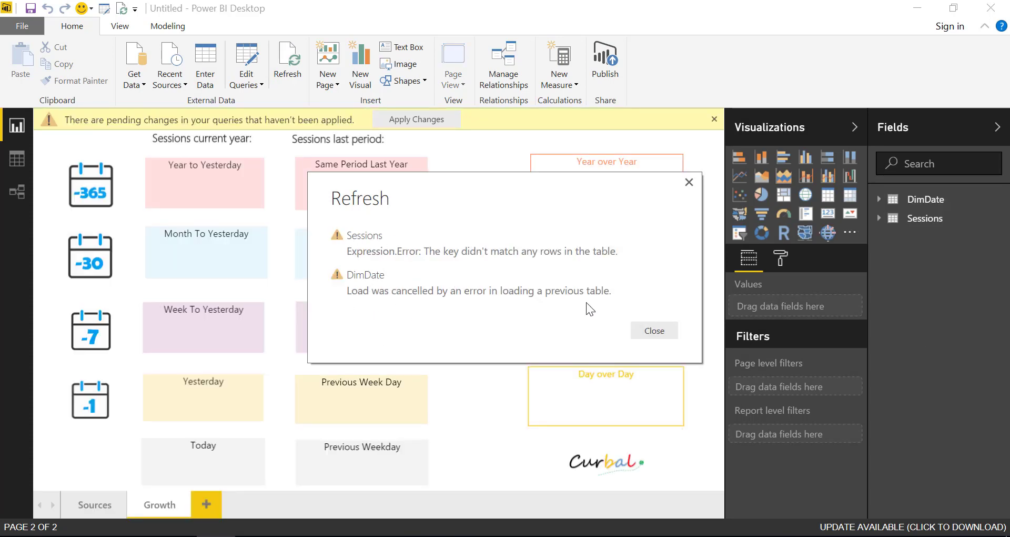
left_click(654, 330)
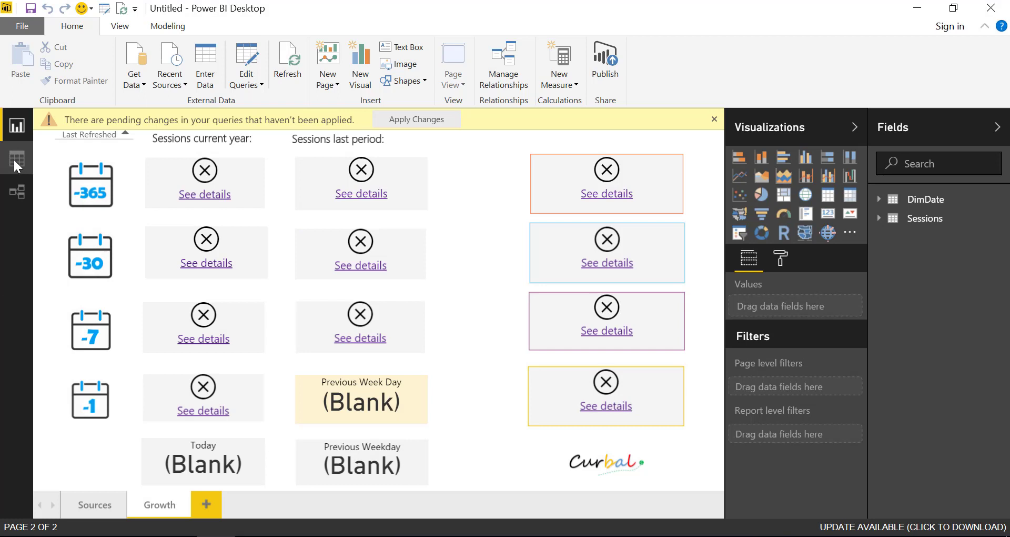
left_click(16, 159)
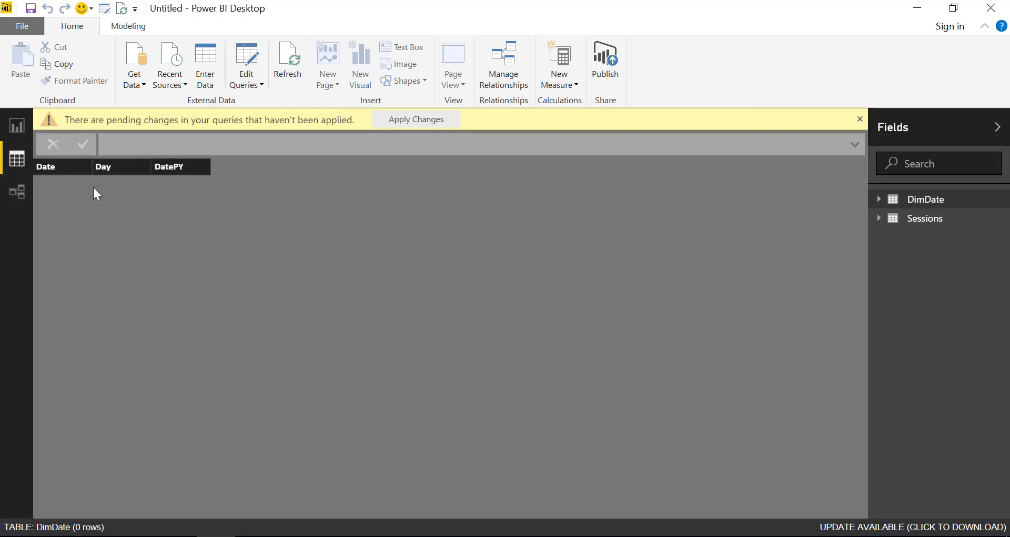
left_click(17, 192)
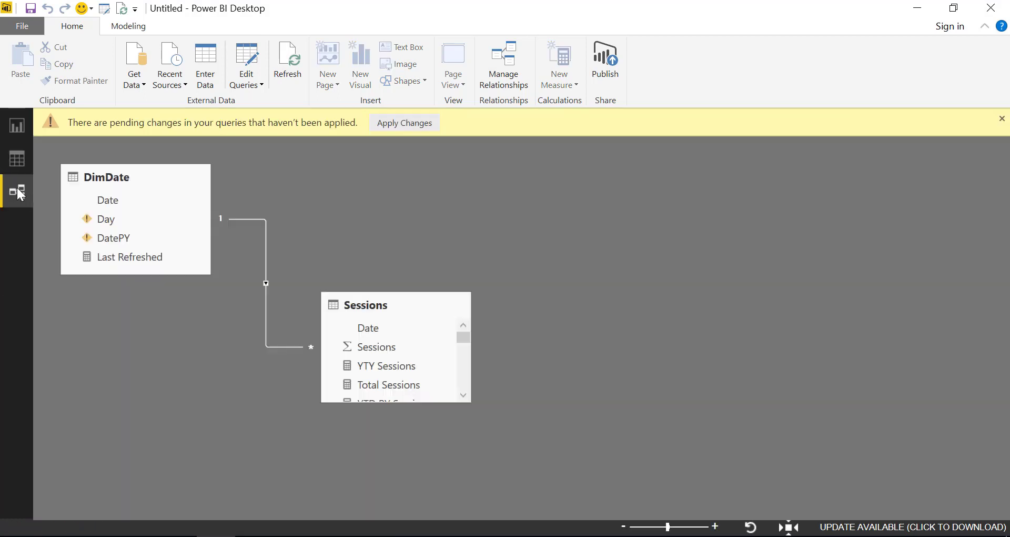
left_click(246, 65)
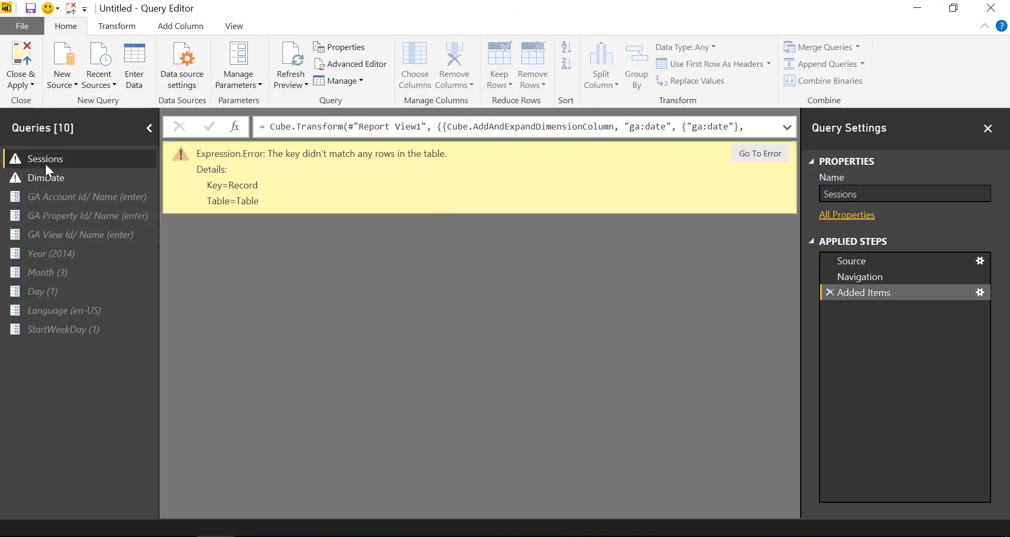
mouse_move(47, 177)
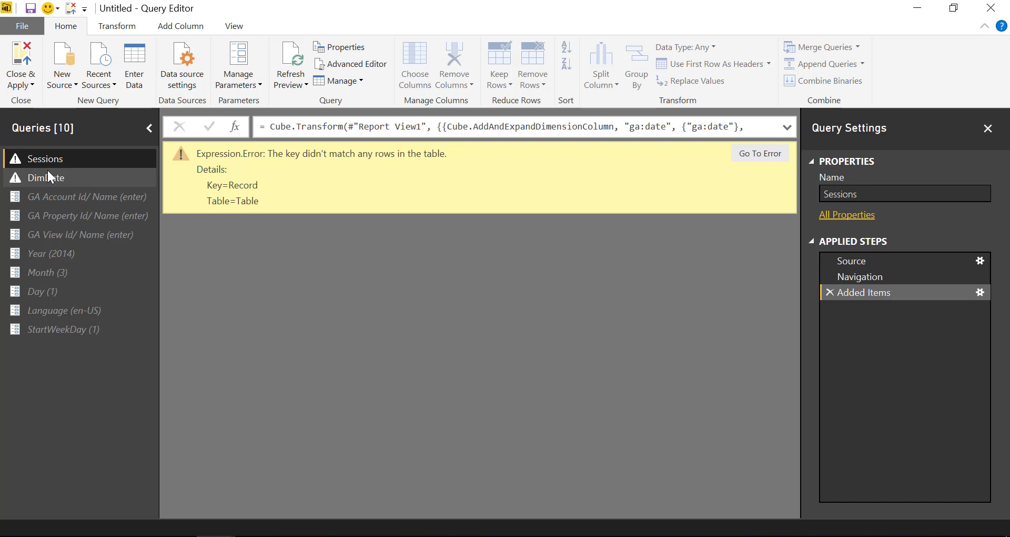
mouse_move(706, 106)
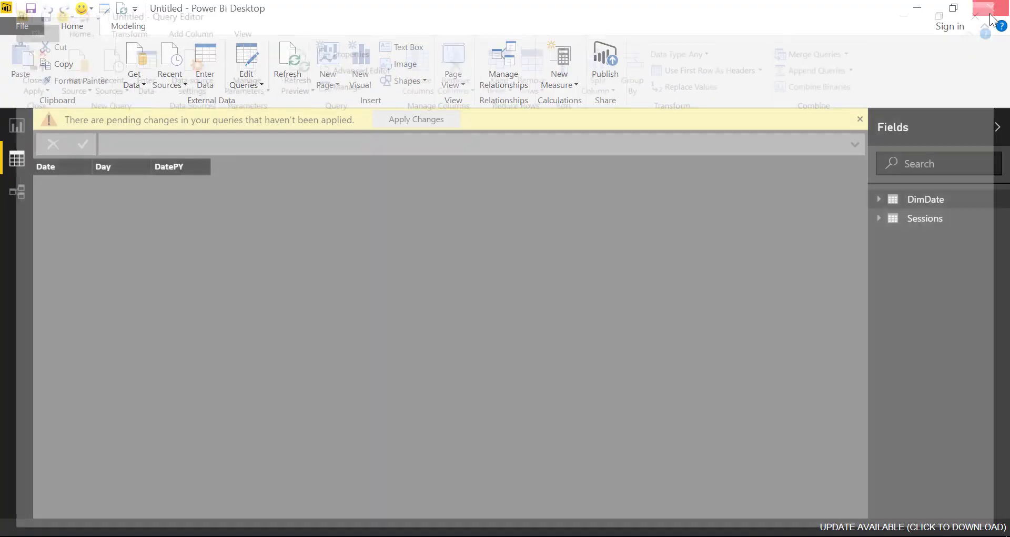
Step: Close the untitled report without saving and reopen Growth Dashboard.pbix from the Desktop
left_click(991, 8)
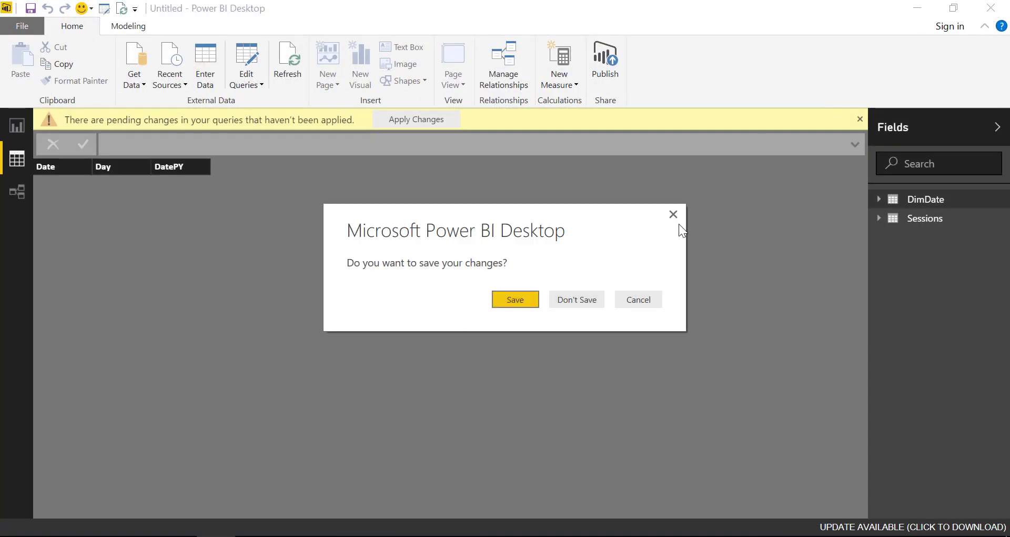
left_click(576, 299)
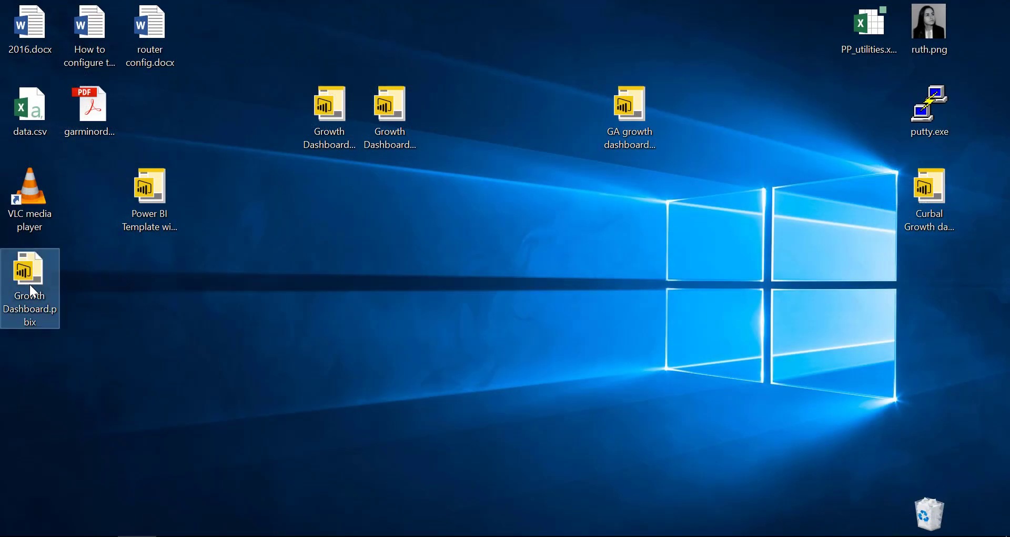
double_click(30, 264)
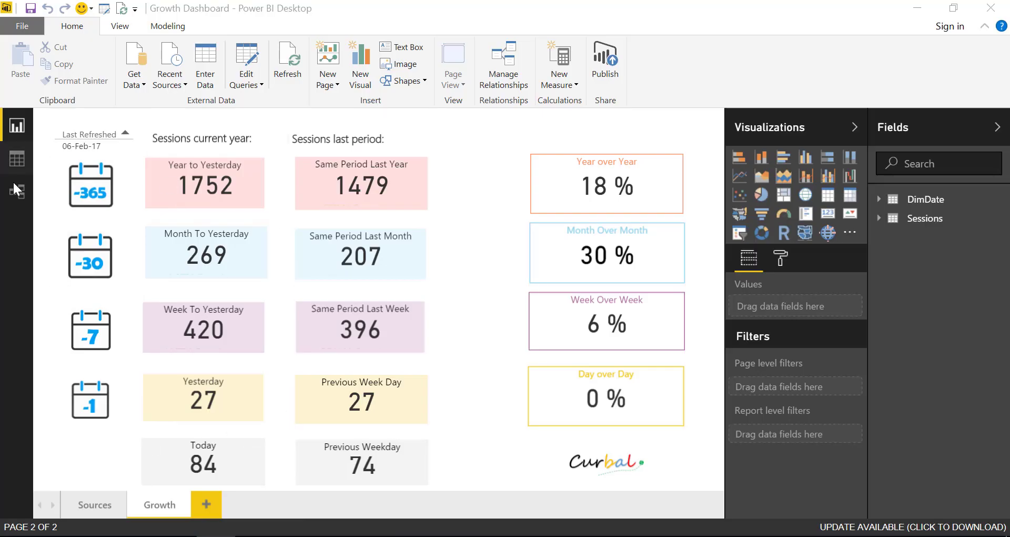
Step: Save the dashboard over Growth Dashboard_saveas.pbit, then close Power BI and reopen that template
left_click(21, 25)
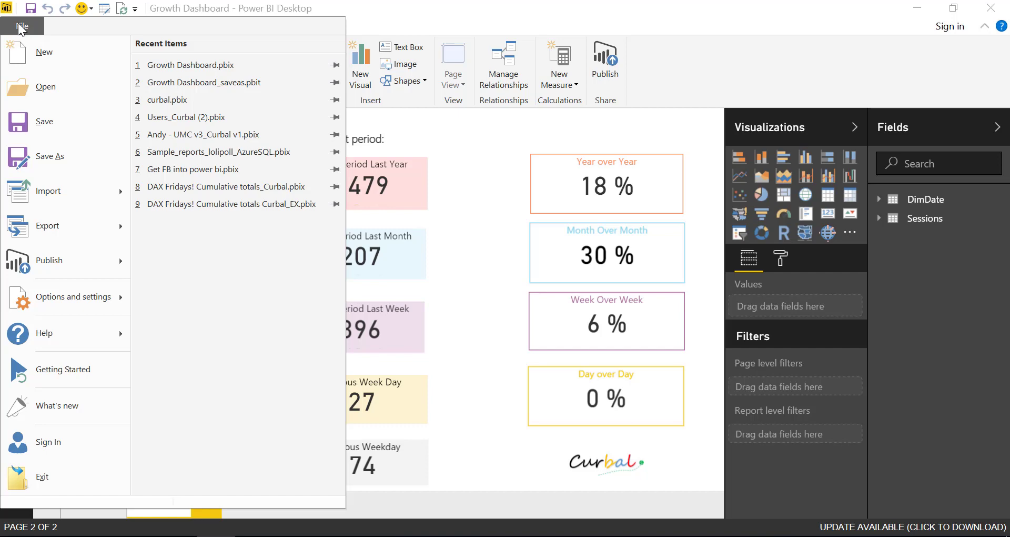
left_click(48, 155)
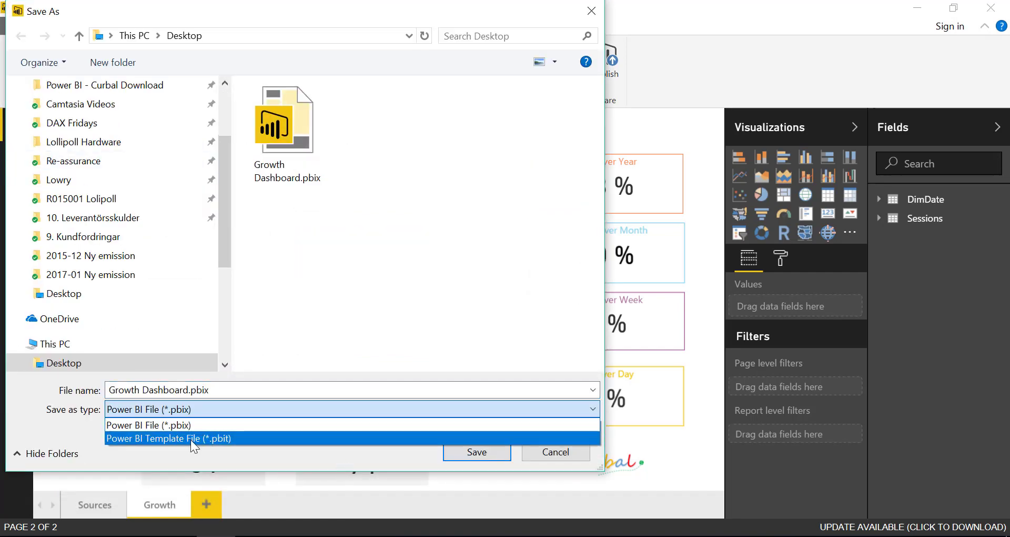
left_click(170, 439)
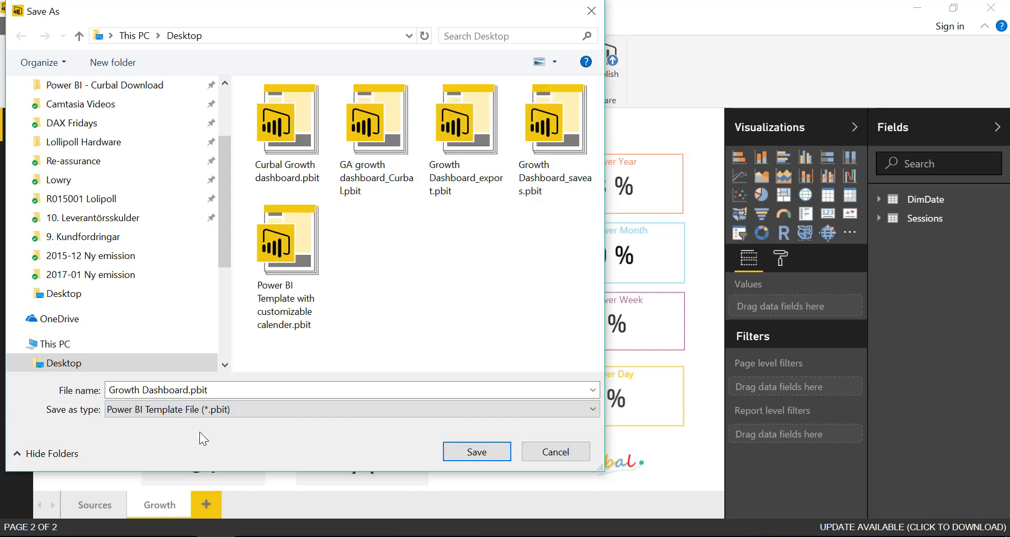
left_click(554, 118)
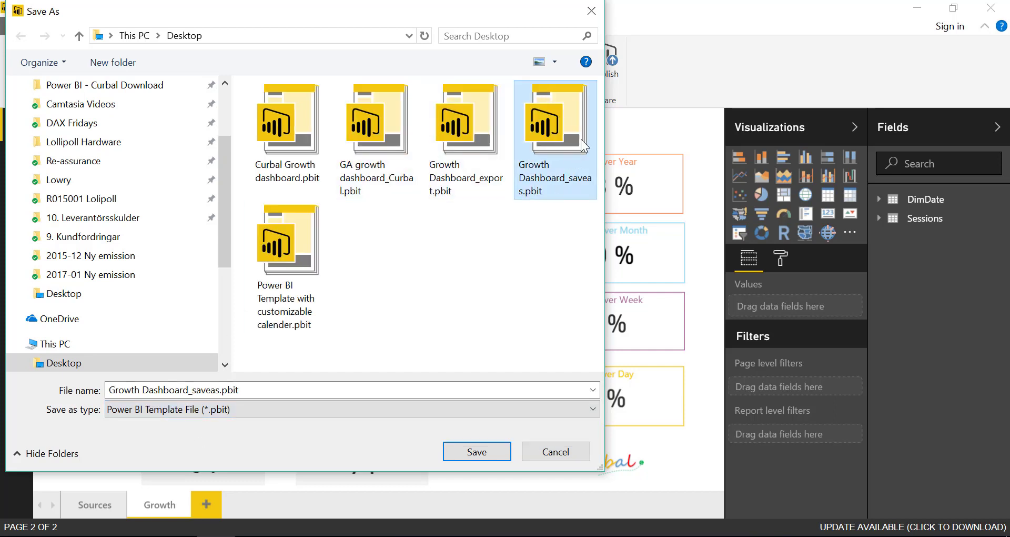
left_click(476, 451)
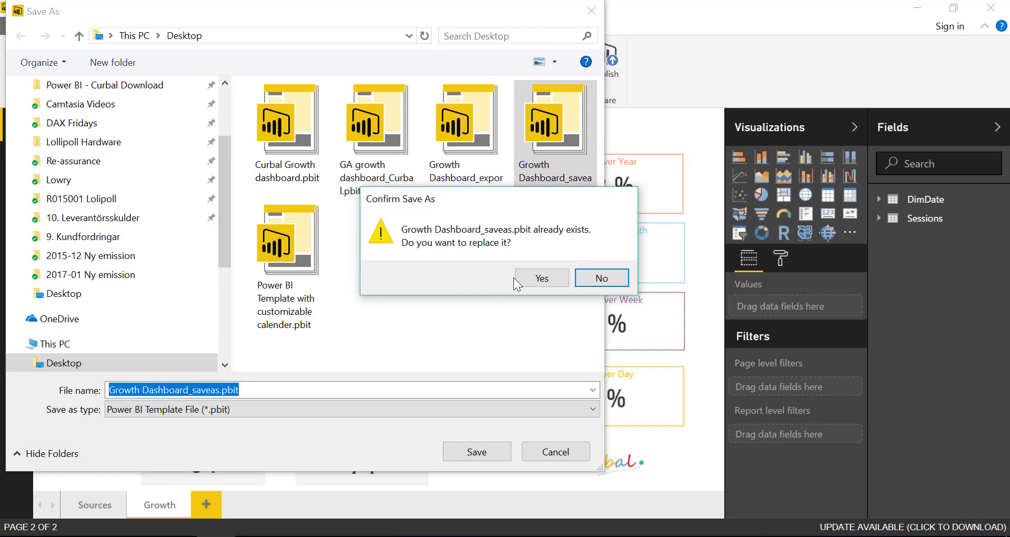
left_click(540, 278)
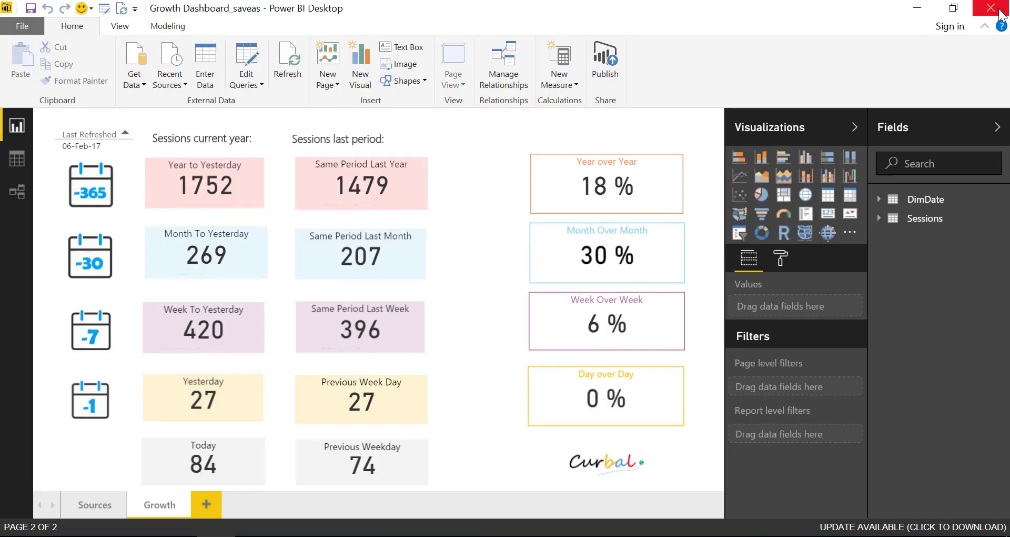
left_click(997, 8)
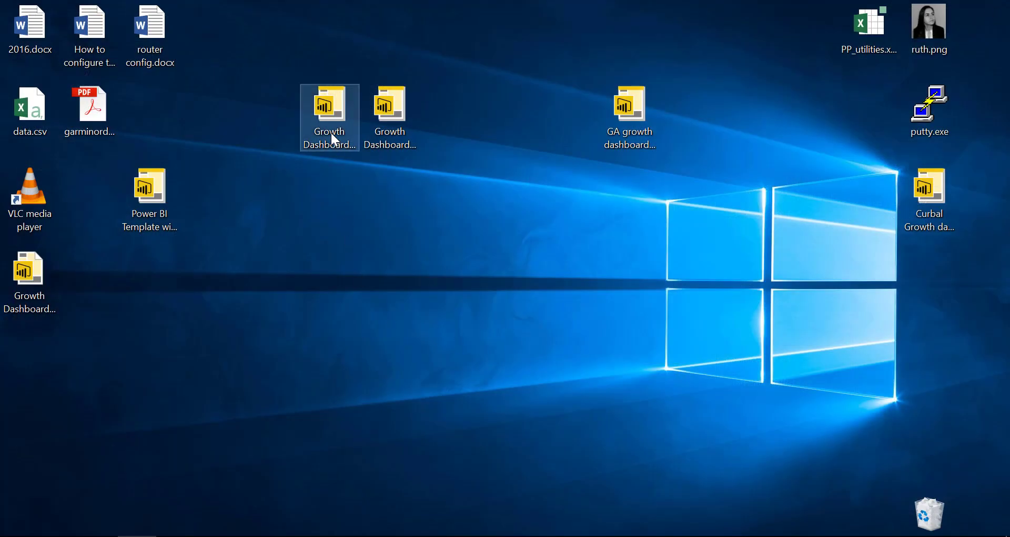
double_click(329, 115)
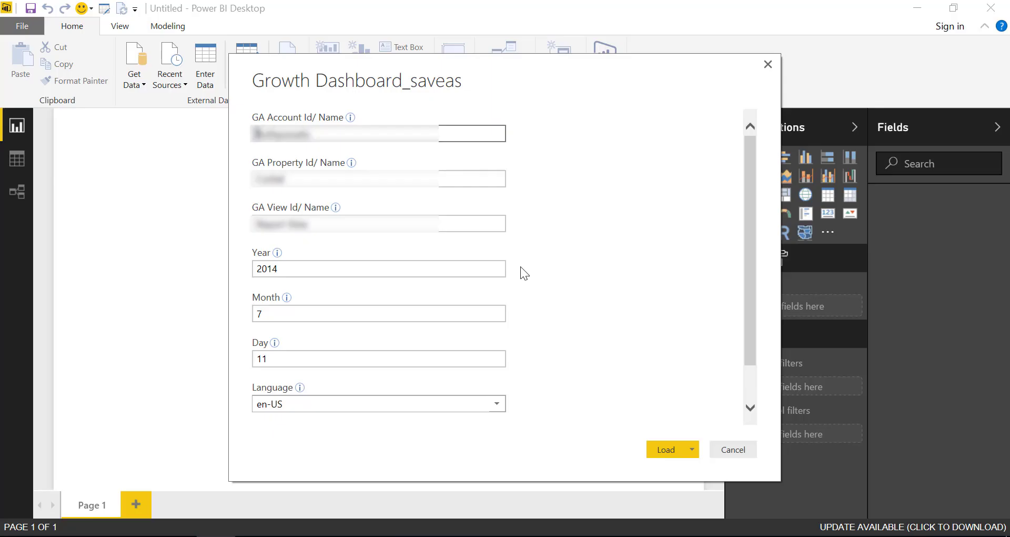
mouse_move(294, 80)
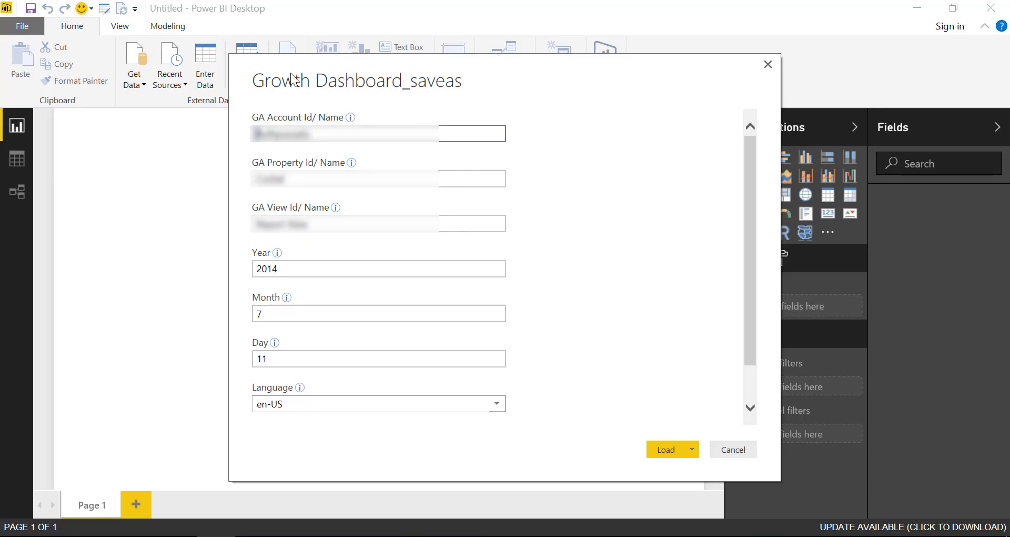
scroll("down", 3)
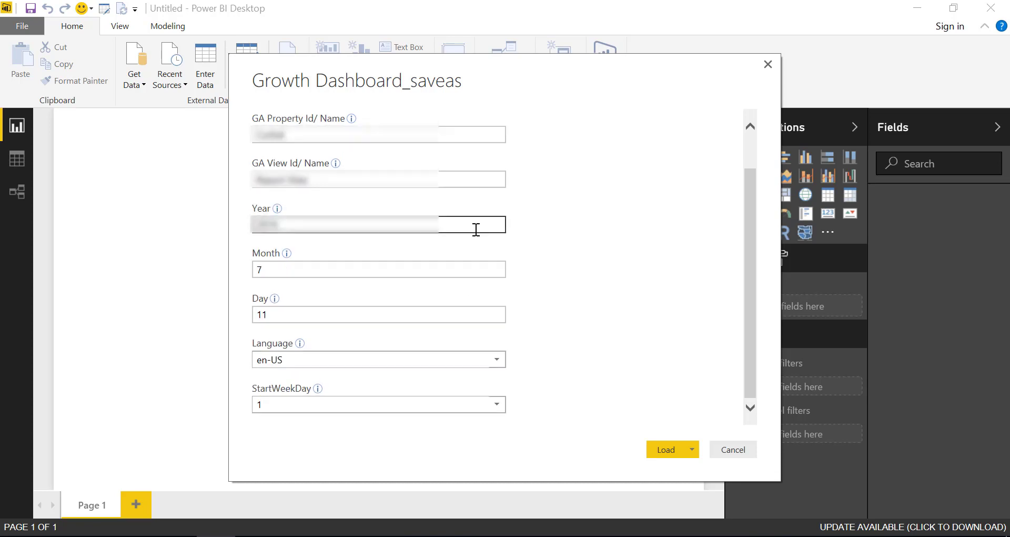
scroll("up", 3)
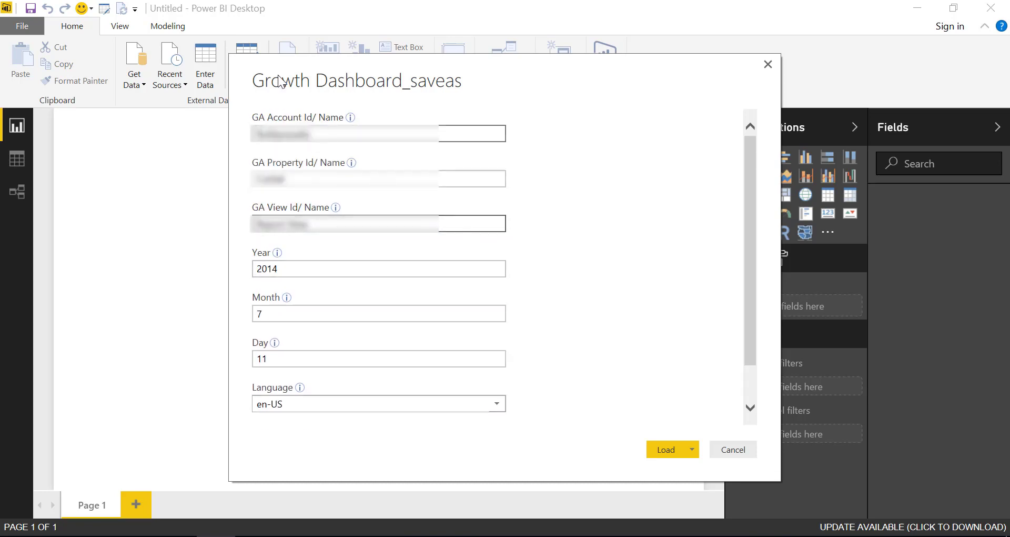
mouse_move(482, 161)
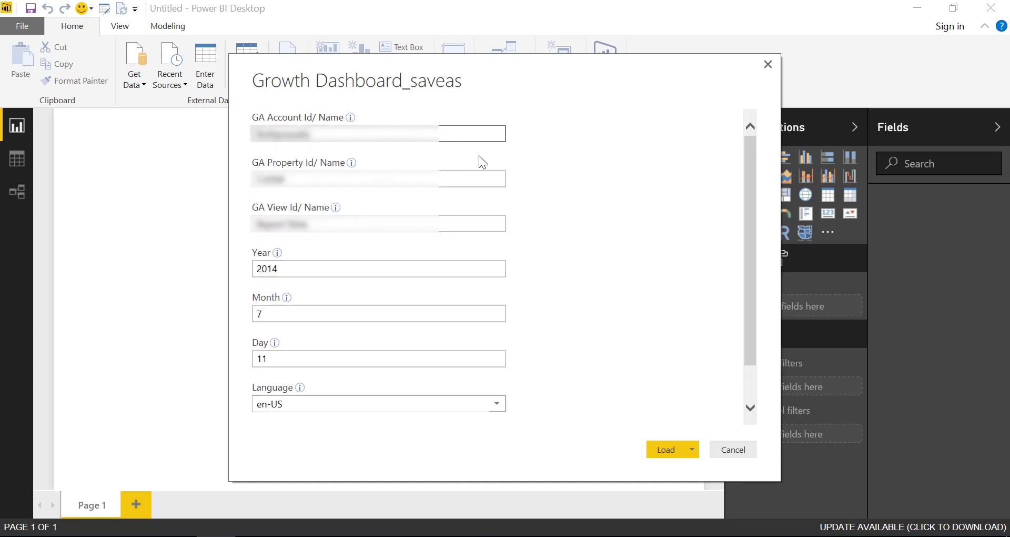
mouse_move(256, 346)
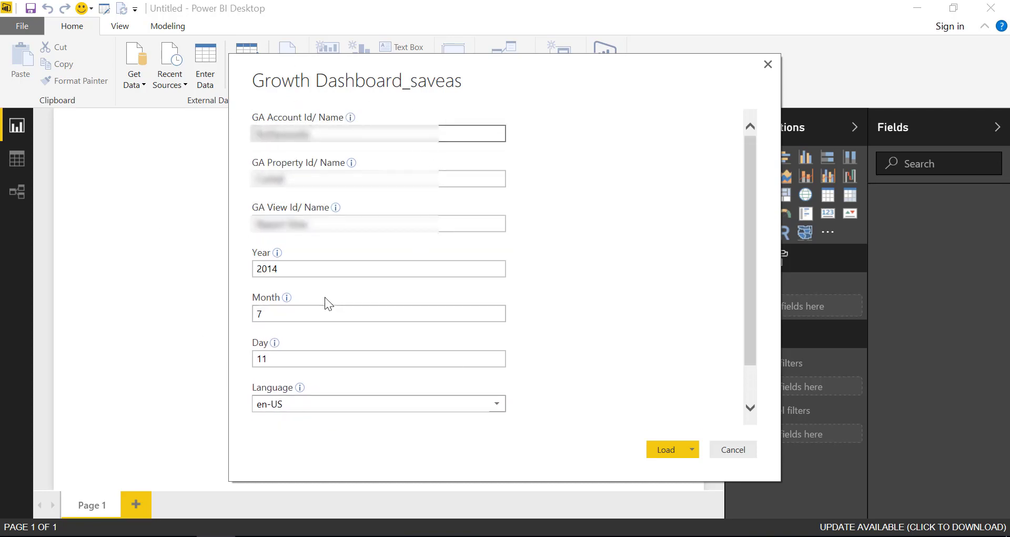
mouse_move(329, 291)
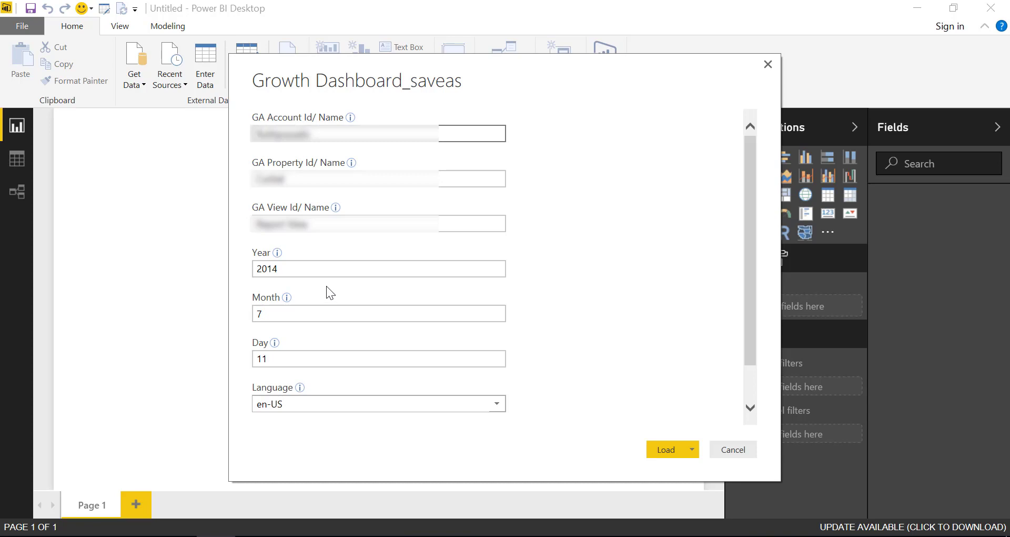
mouse_move(197, 140)
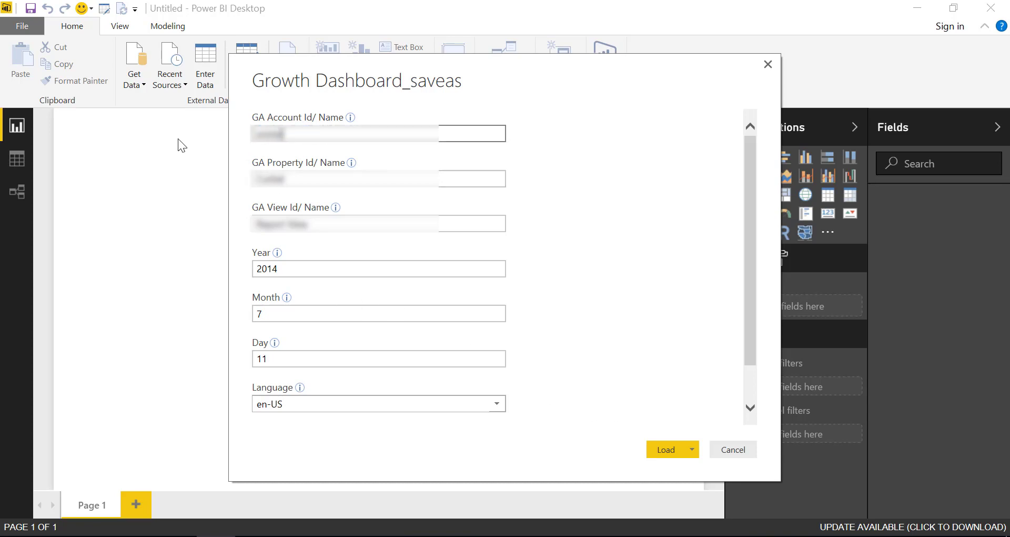
Step: Fill the GA Account, Property and View Id fields with placeholder text and load
type("emter")
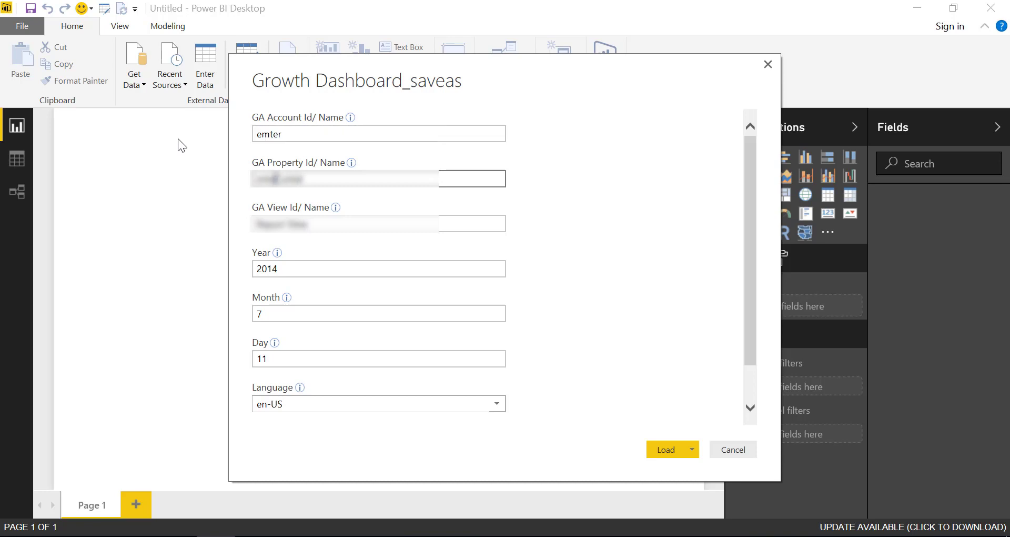
type("enter")
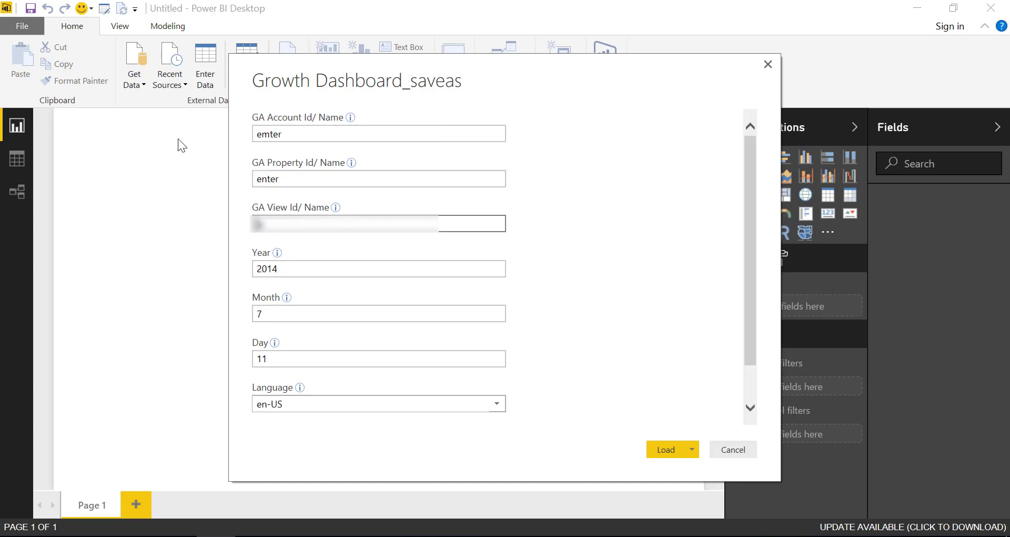
type("enter")
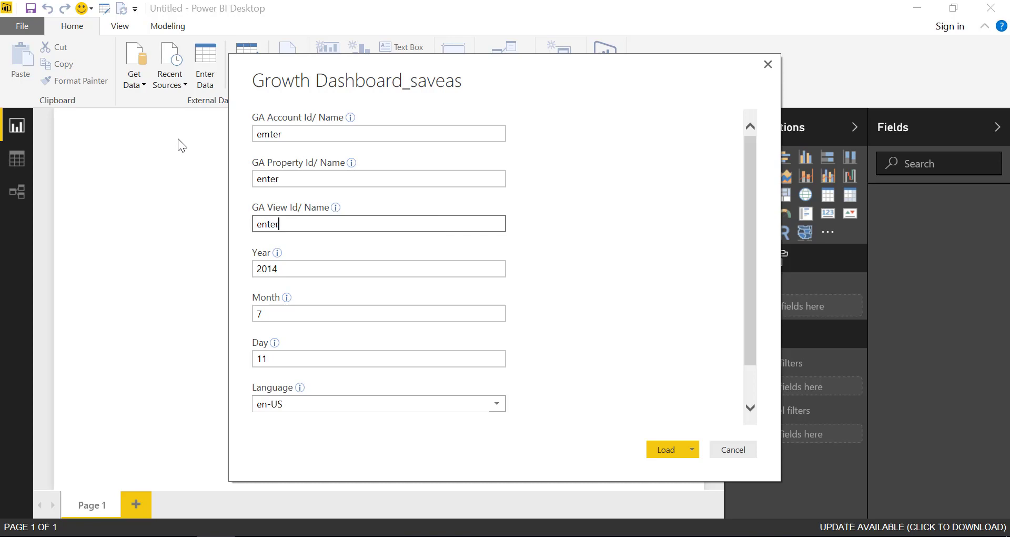
mouse_move(666, 449)
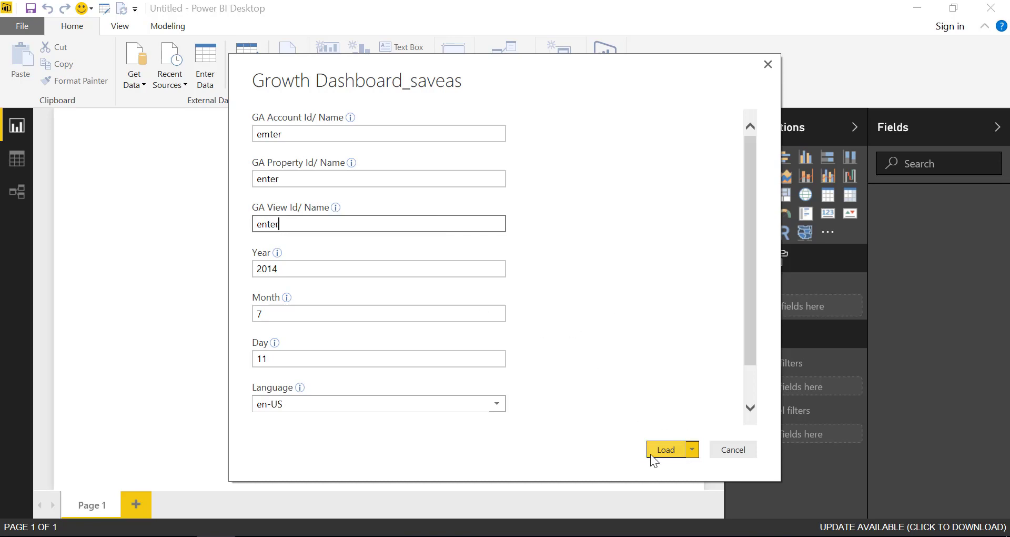
left_click(666, 449)
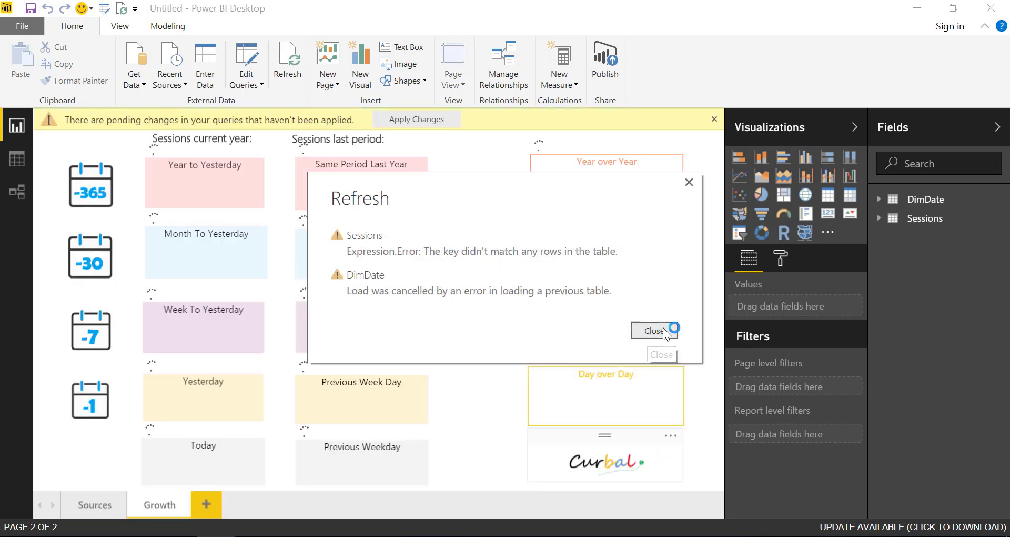
Step: Close the refresh error, check DimDate's 944 rows in Data view, and return to the Growth page
left_click(651, 331)
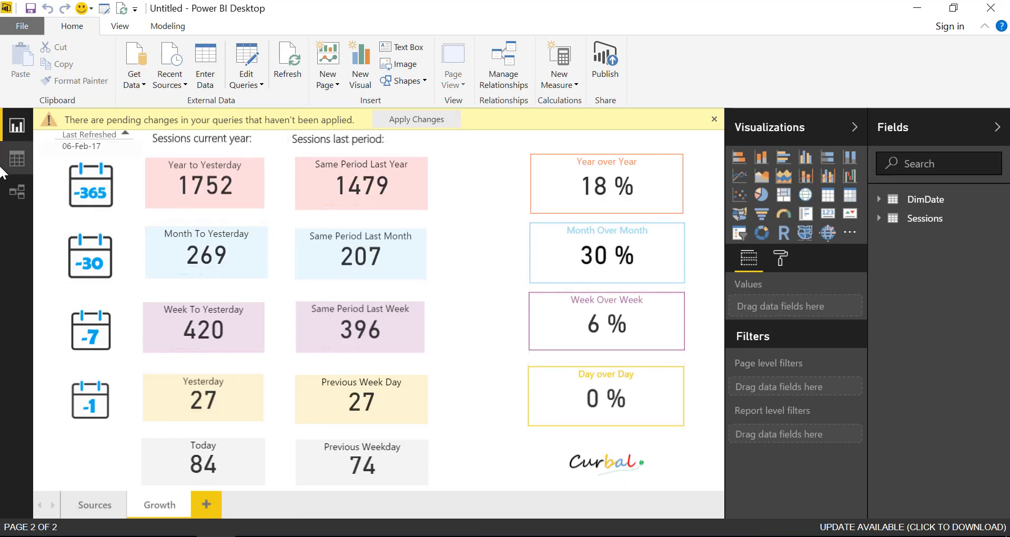
left_click(16, 158)
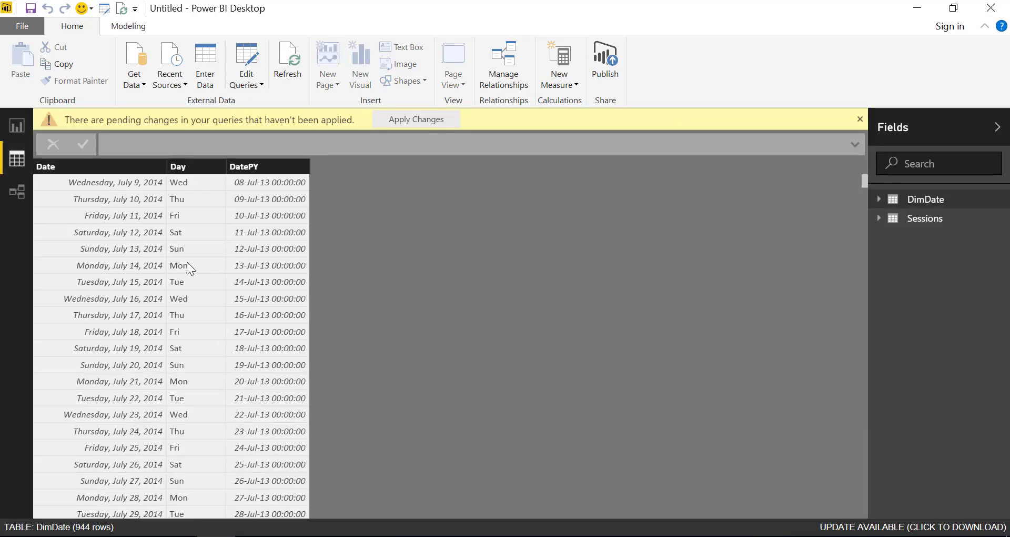
left_click(17, 124)
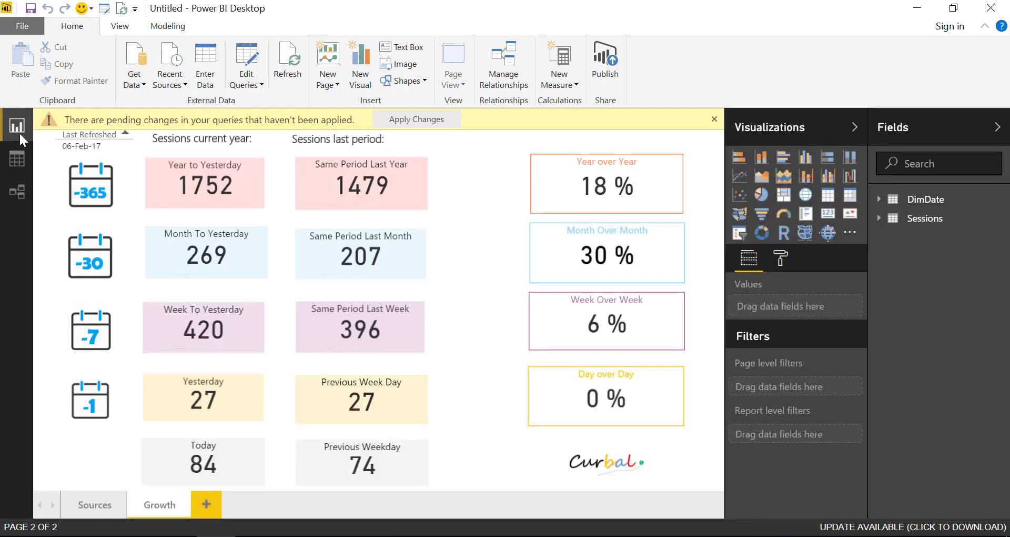
mouse_move(486, 261)
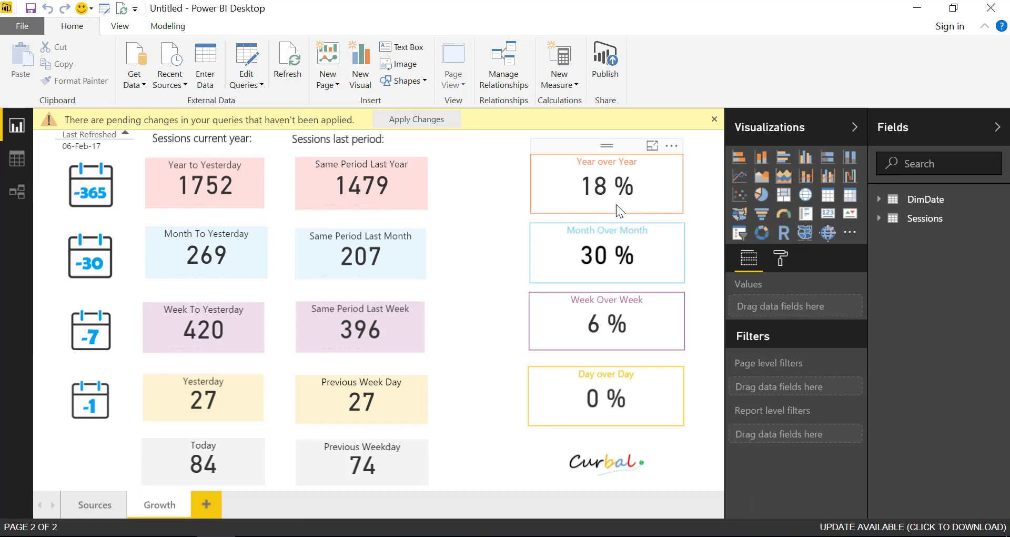
mouse_move(600, 213)
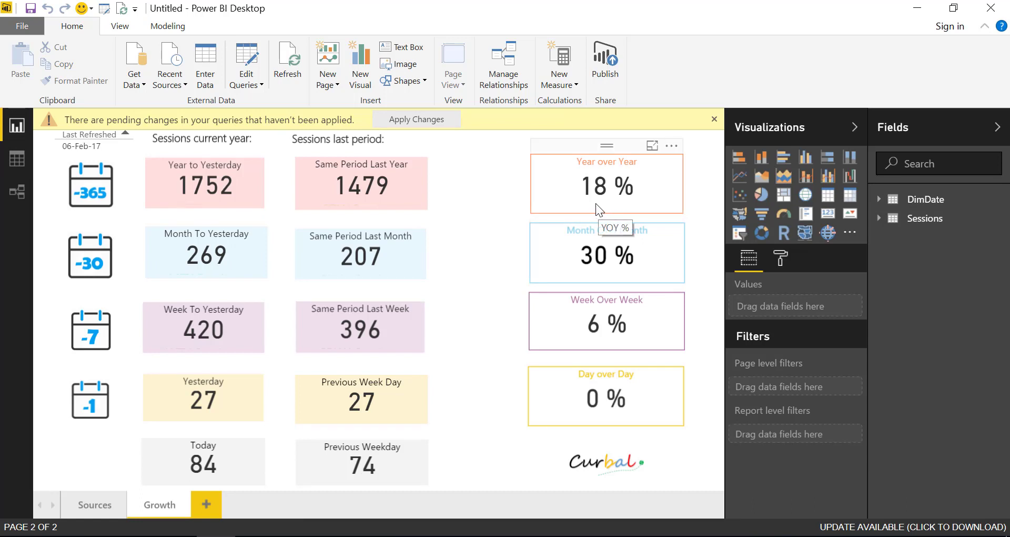
mouse_move(230, 80)
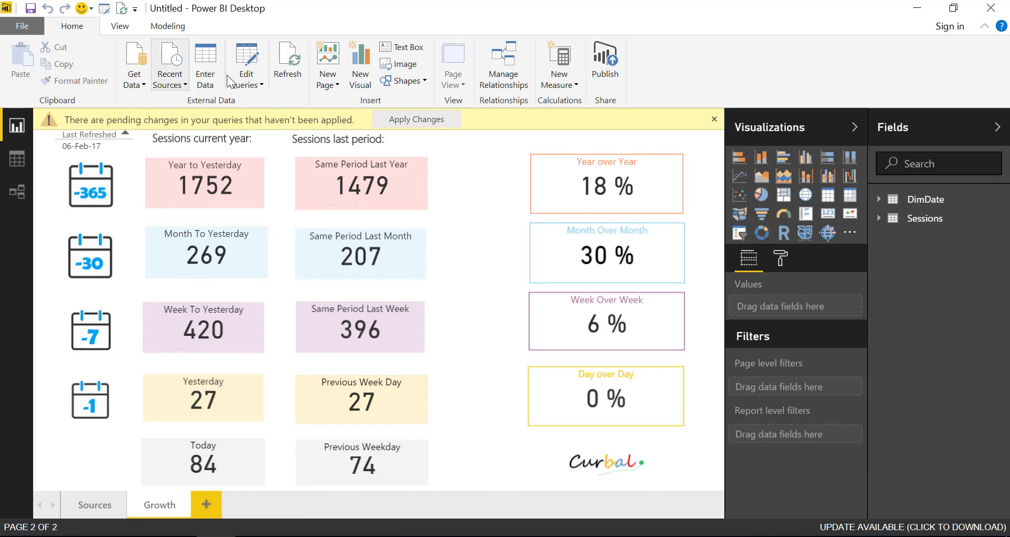
mouse_move(391, 193)
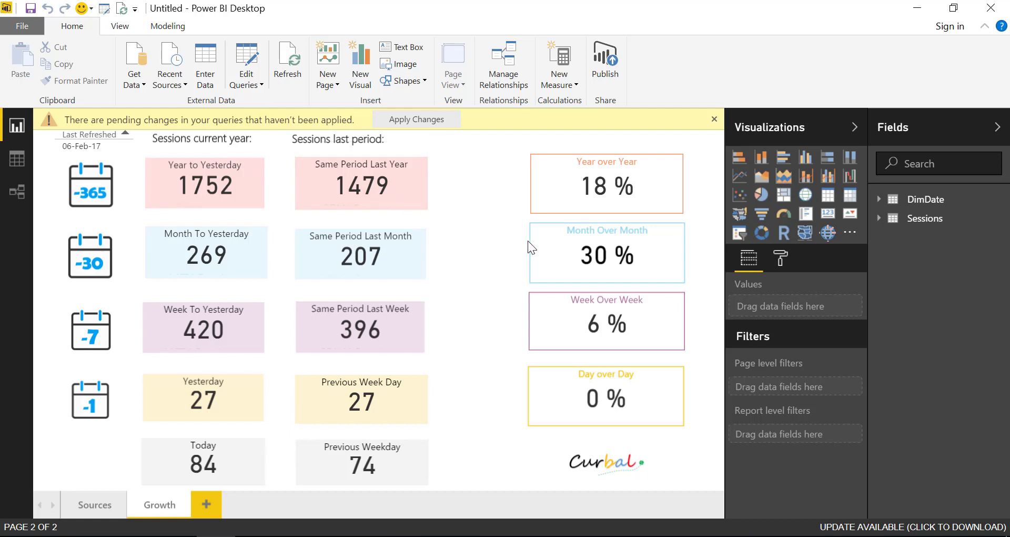
mouse_move(521, 239)
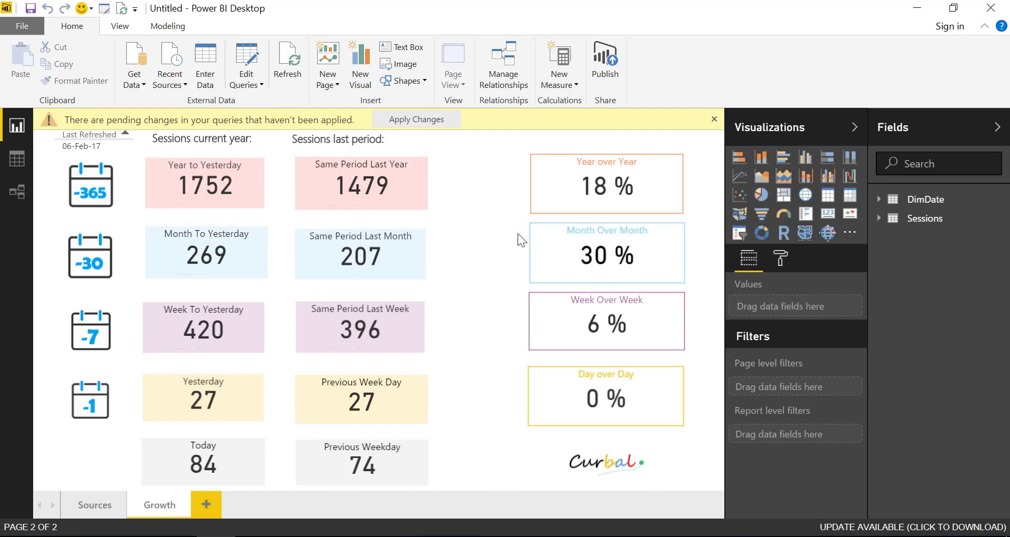
mouse_move(488, 241)
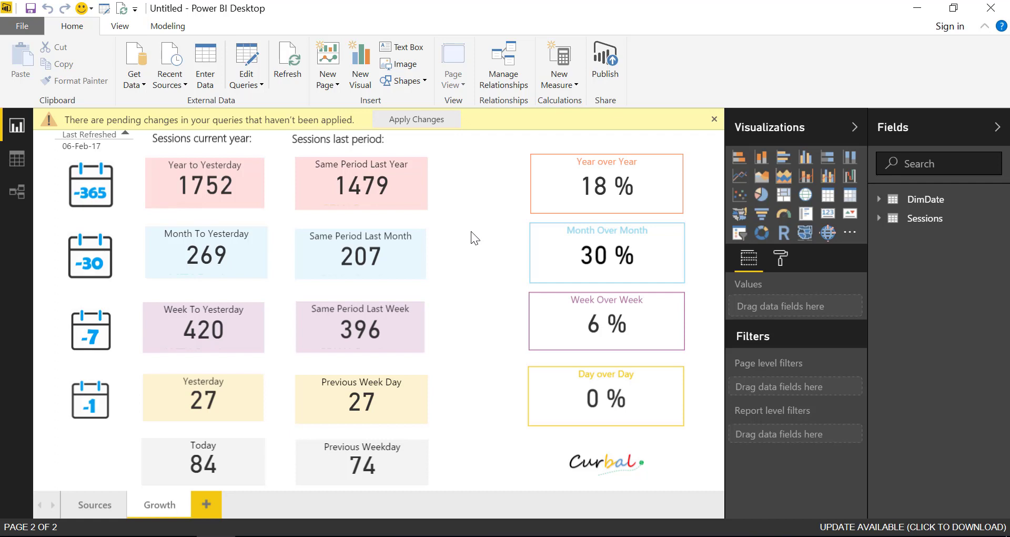
mouse_move(483, 232)
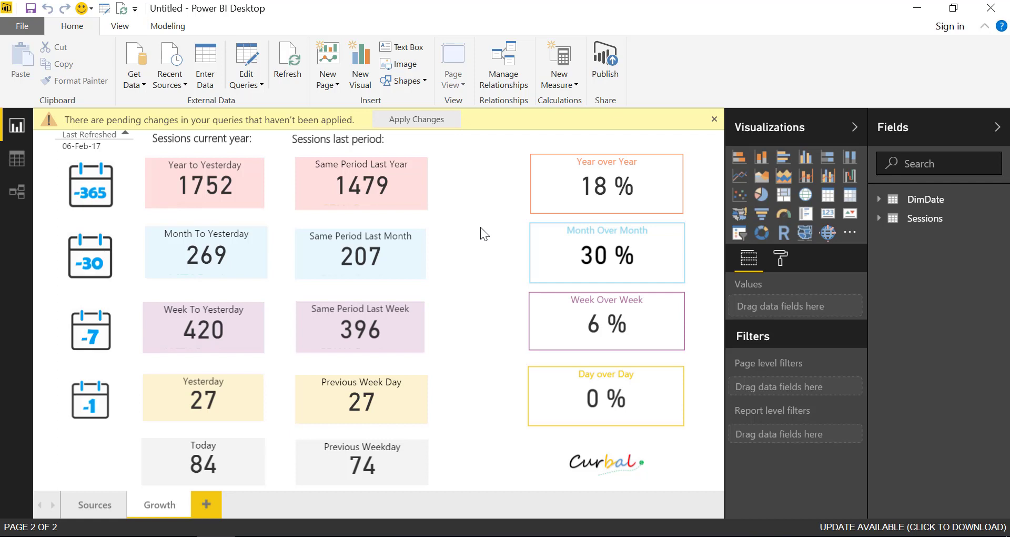
mouse_move(483, 224)
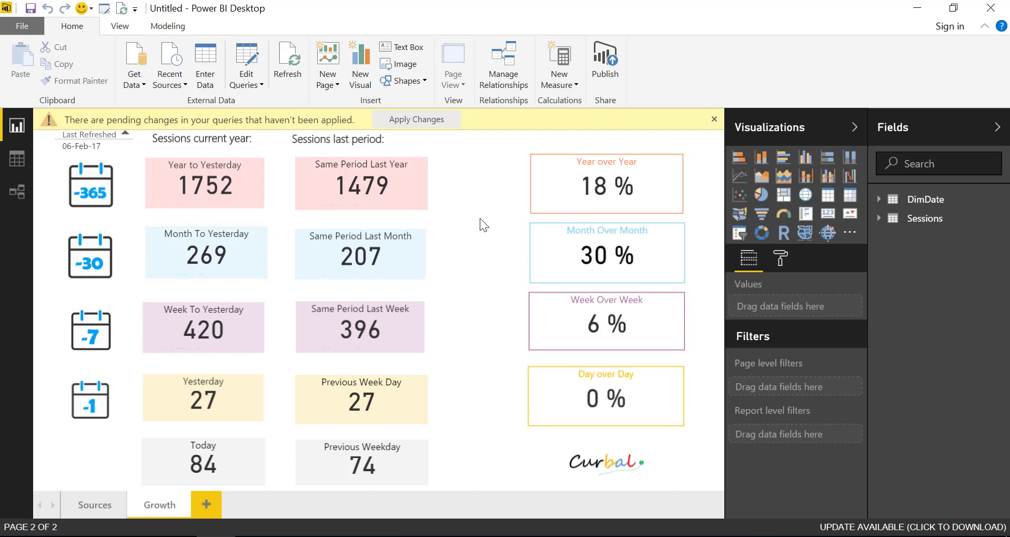
mouse_move(432, 179)
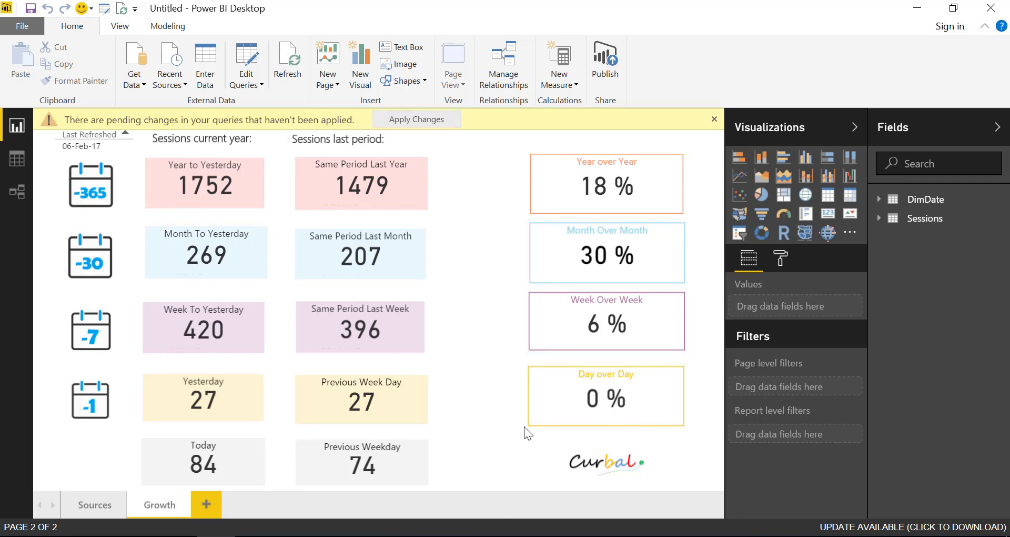
mouse_move(520, 433)
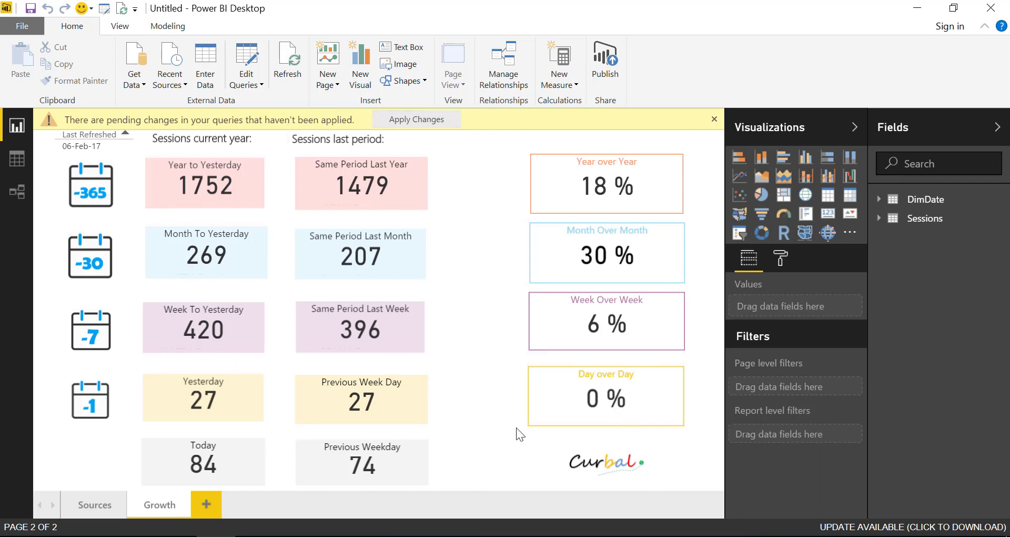
mouse_move(457, 424)
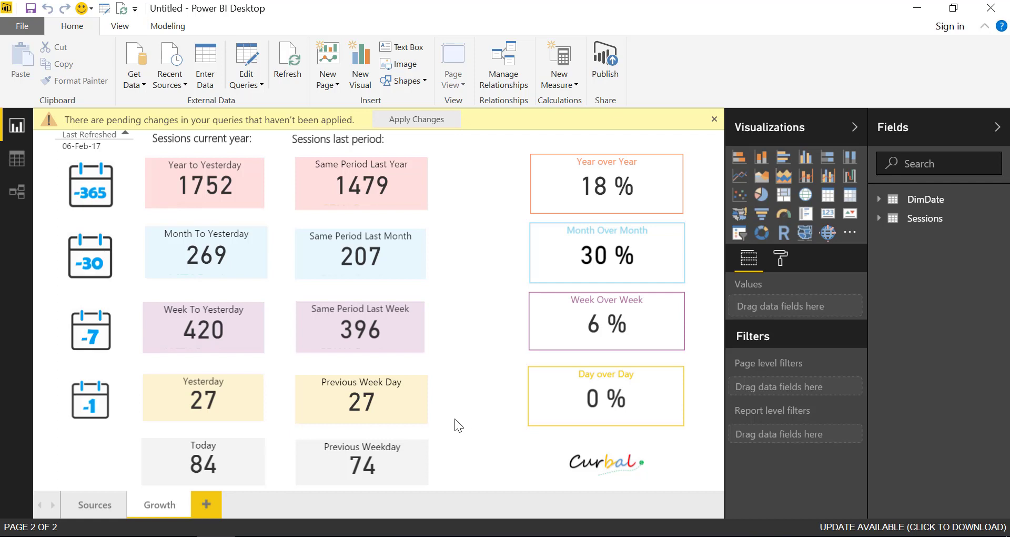
mouse_move(451, 421)
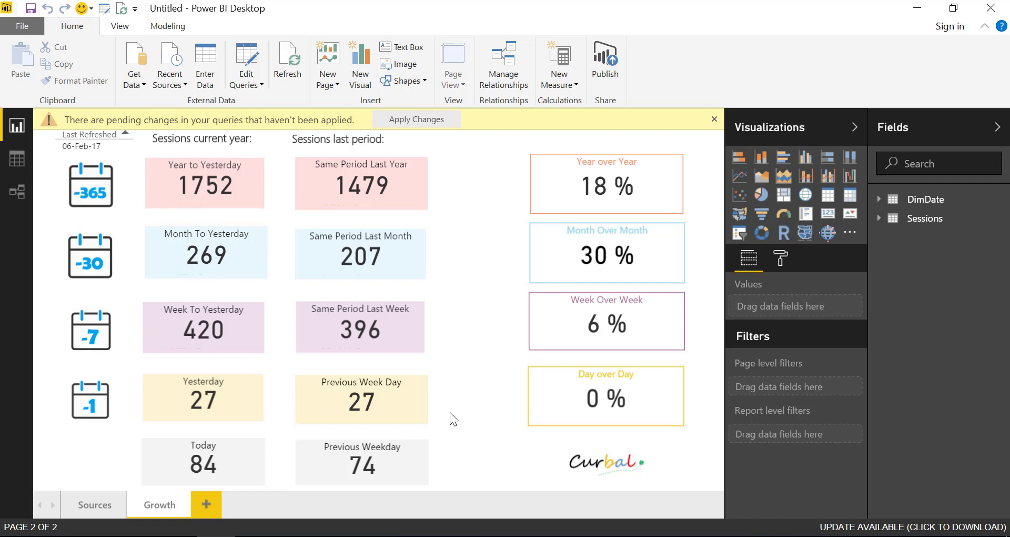
mouse_move(458, 415)
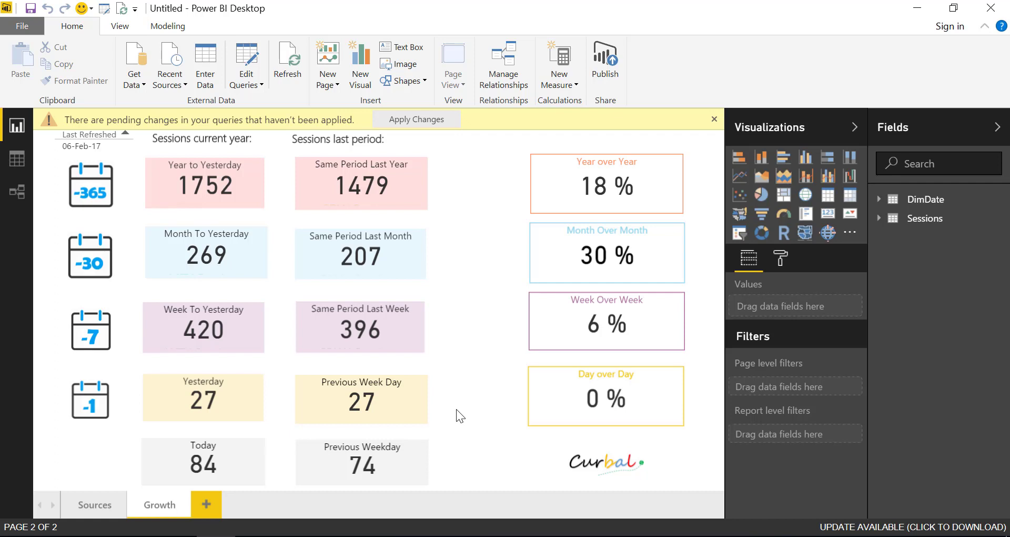
mouse_move(467, 405)
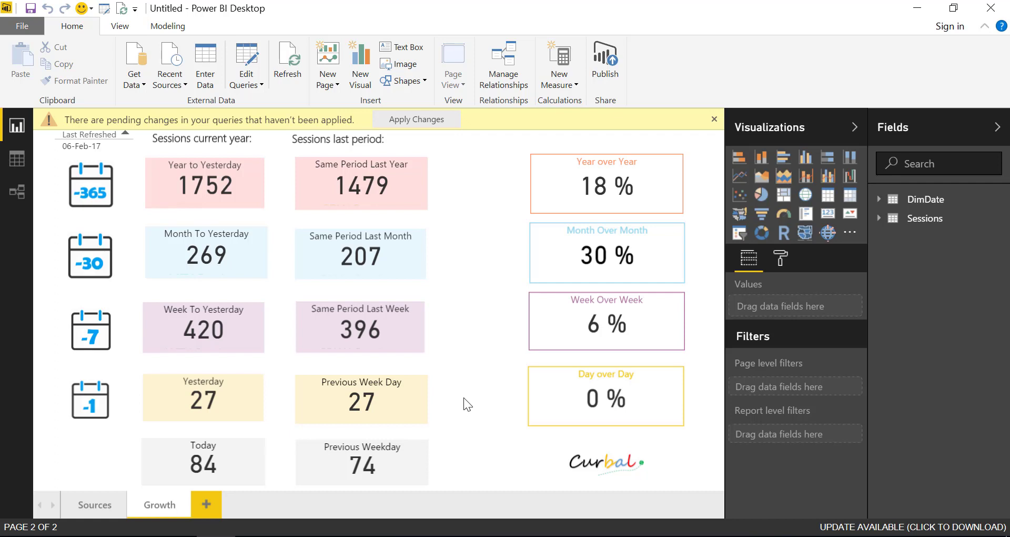